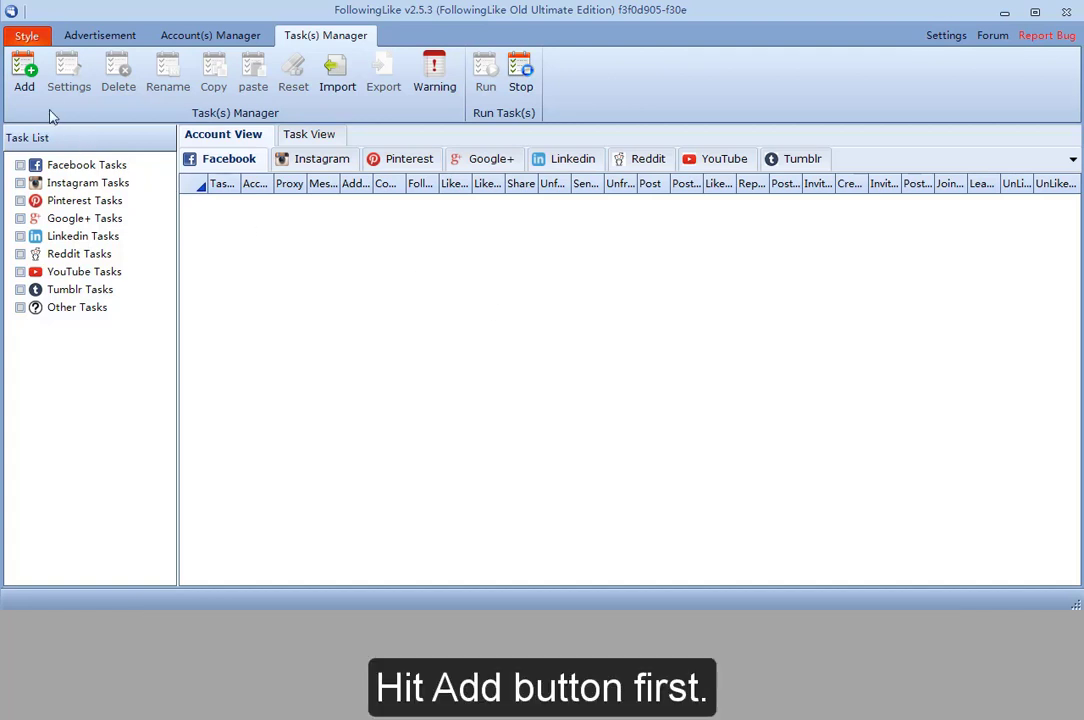
Step: Create a new task named Add Friends and confirm it
{"action": "left_click", "coordinate": [24, 70]}
{"action": "type", "text": "Add Friends"}
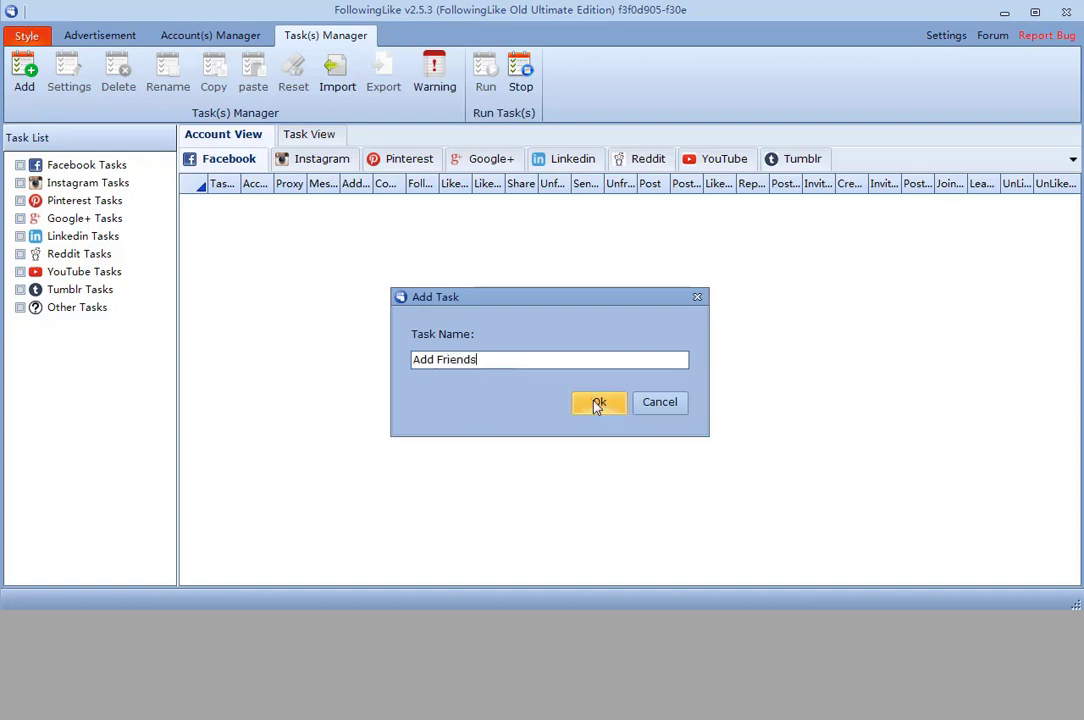
{"action": "left_click", "coordinate": [596, 404]}
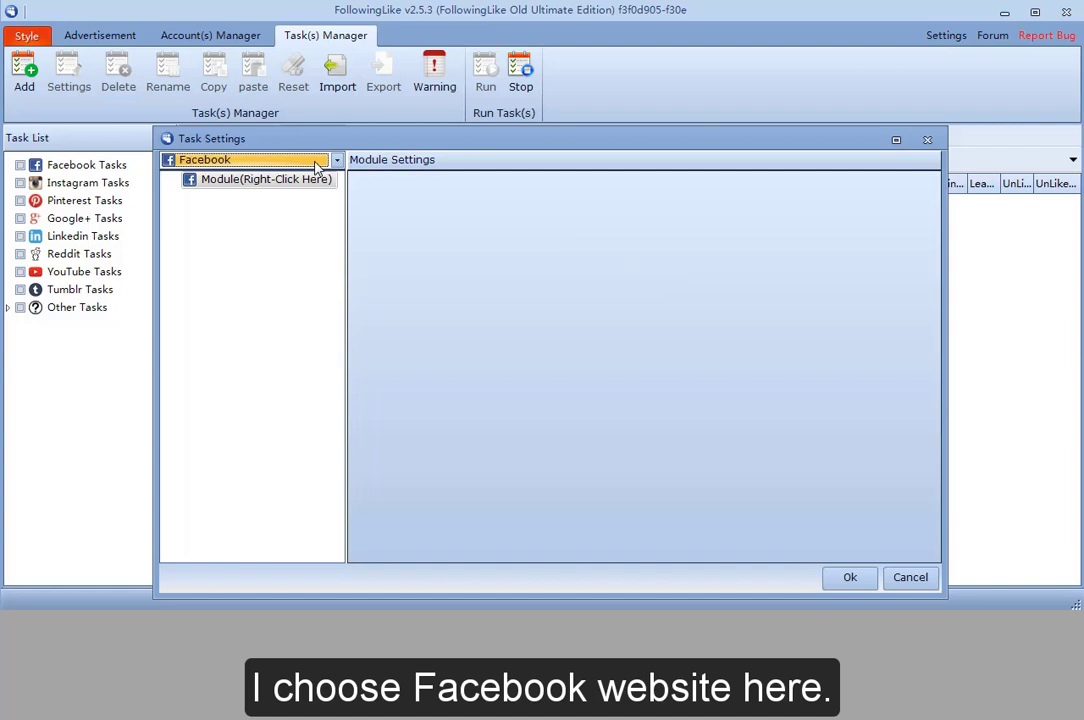
Step: Keep Facebook as the website and add an Account module with the Test account checked
{"action": "left_click", "coordinate": [336, 160]}
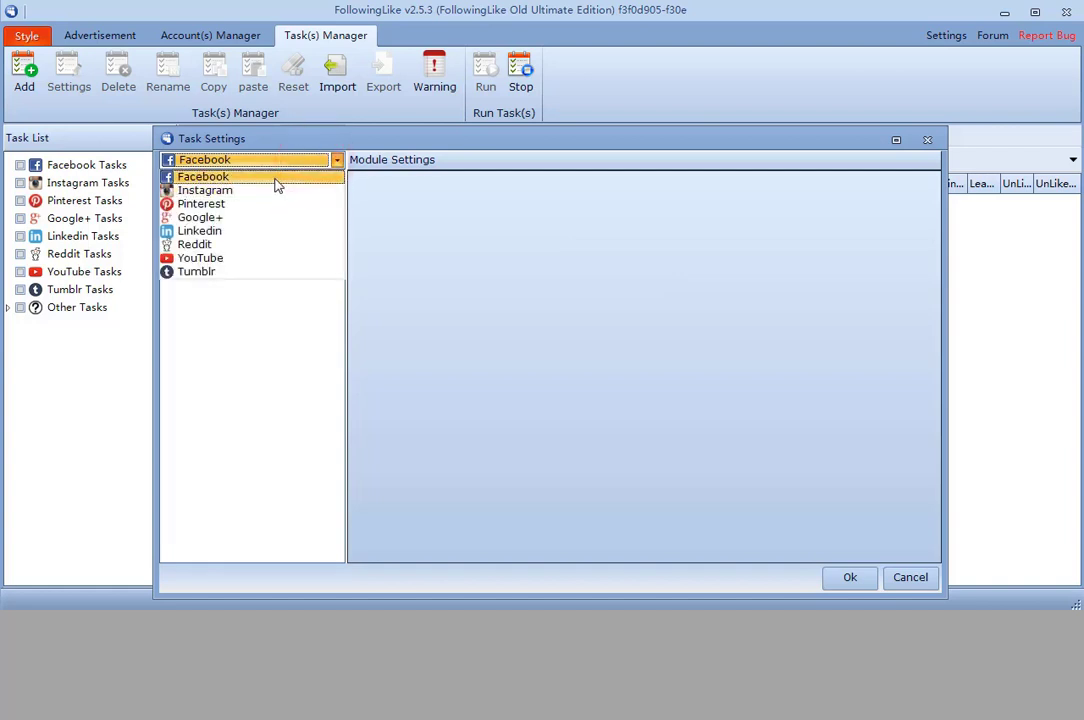
{"action": "left_click", "coordinate": [204, 176]}
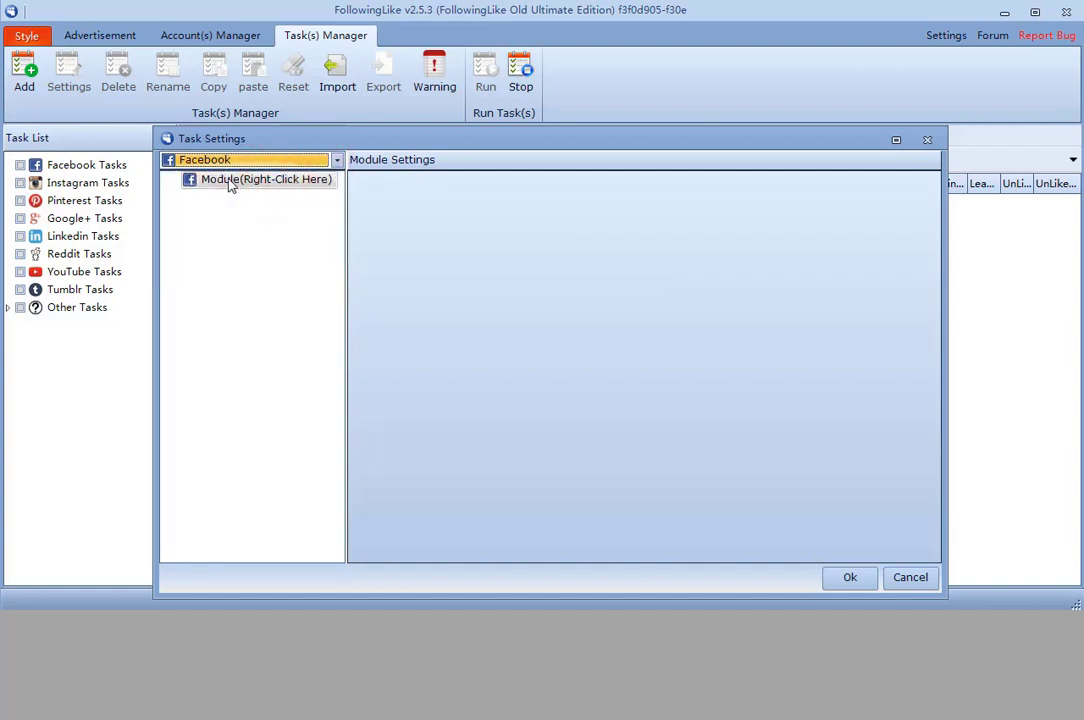
{"action": "right_click", "coordinate": [264, 180]}
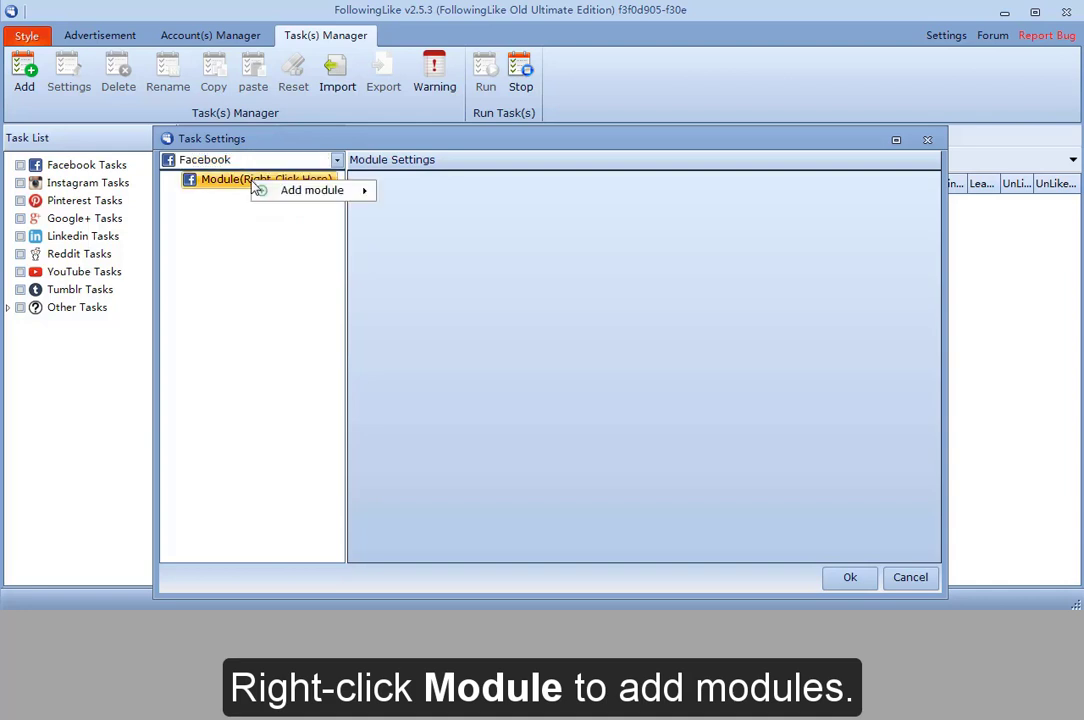
{"action": "left_click", "coordinate": [312, 190]}
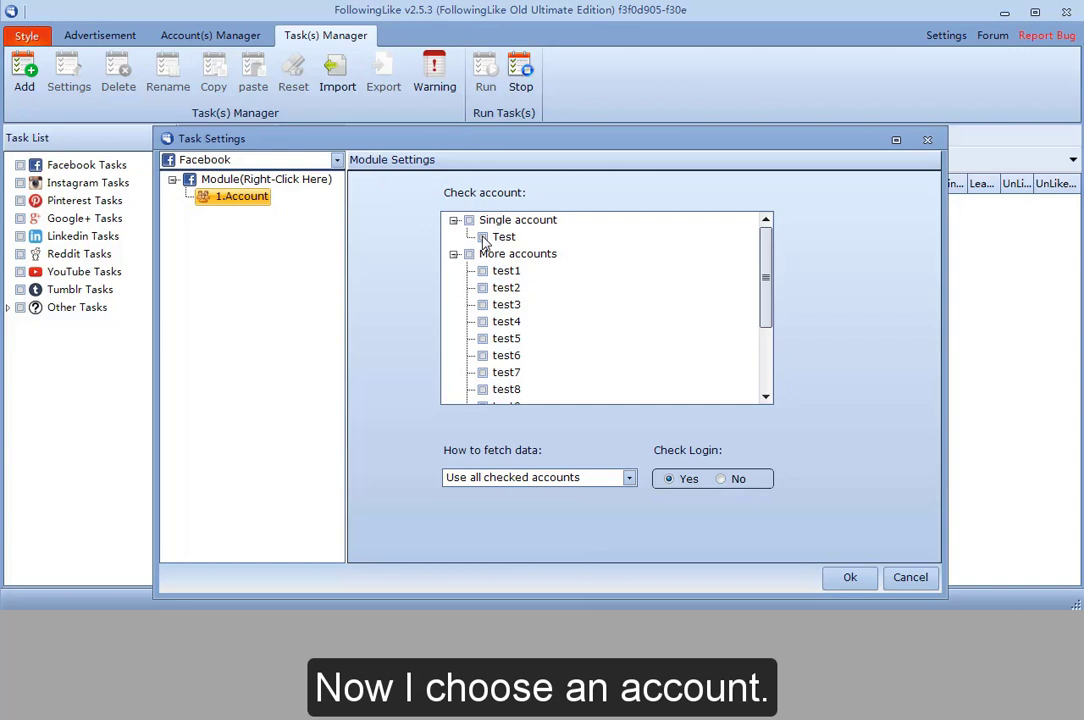
{"action": "left_click", "coordinate": [482, 236]}
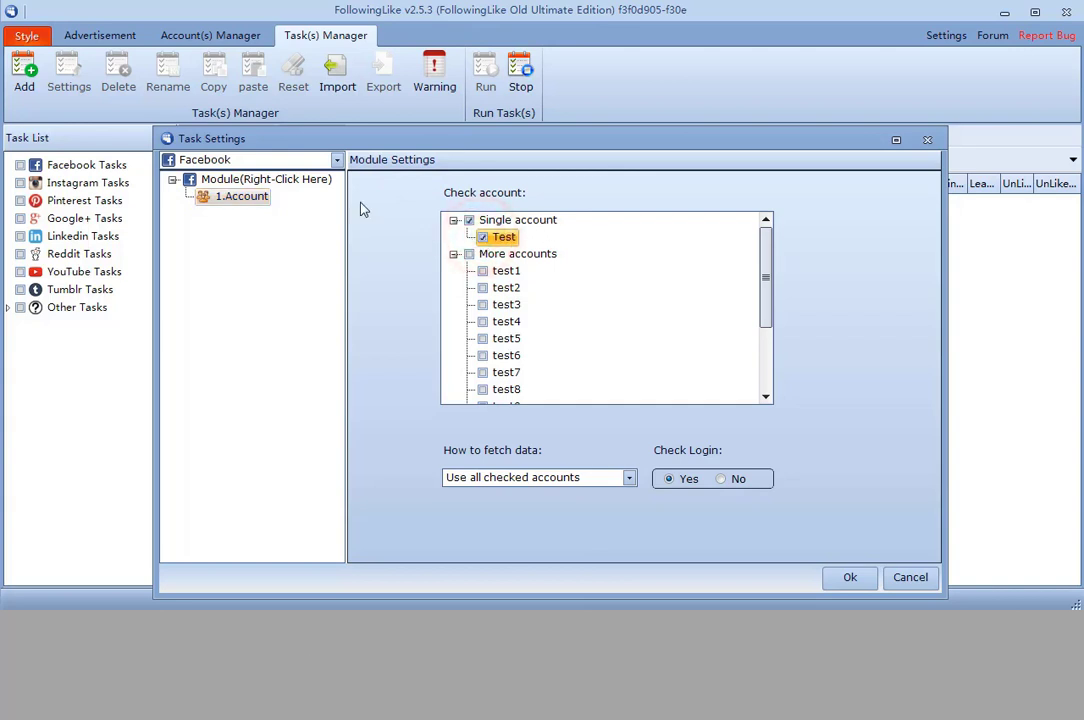
Step: Insert a URL module after Account and import URLs from FacebookTest.txt
{"action": "right_click", "coordinate": [240, 196]}
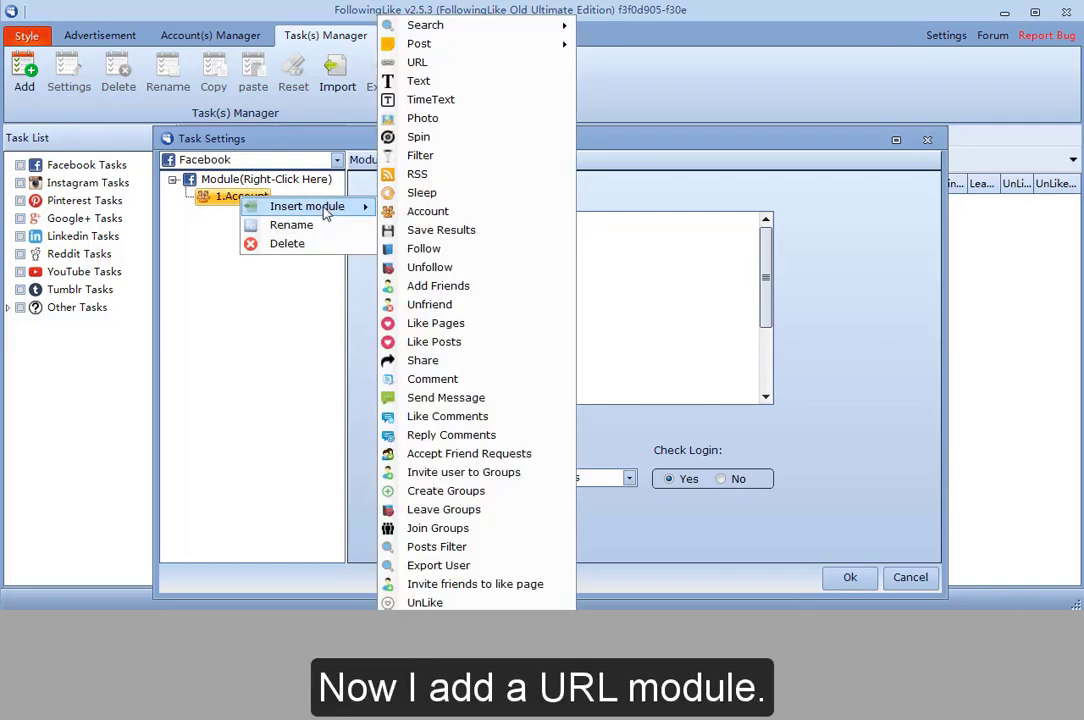
{"action": "mouse_move", "coordinate": [416, 62]}
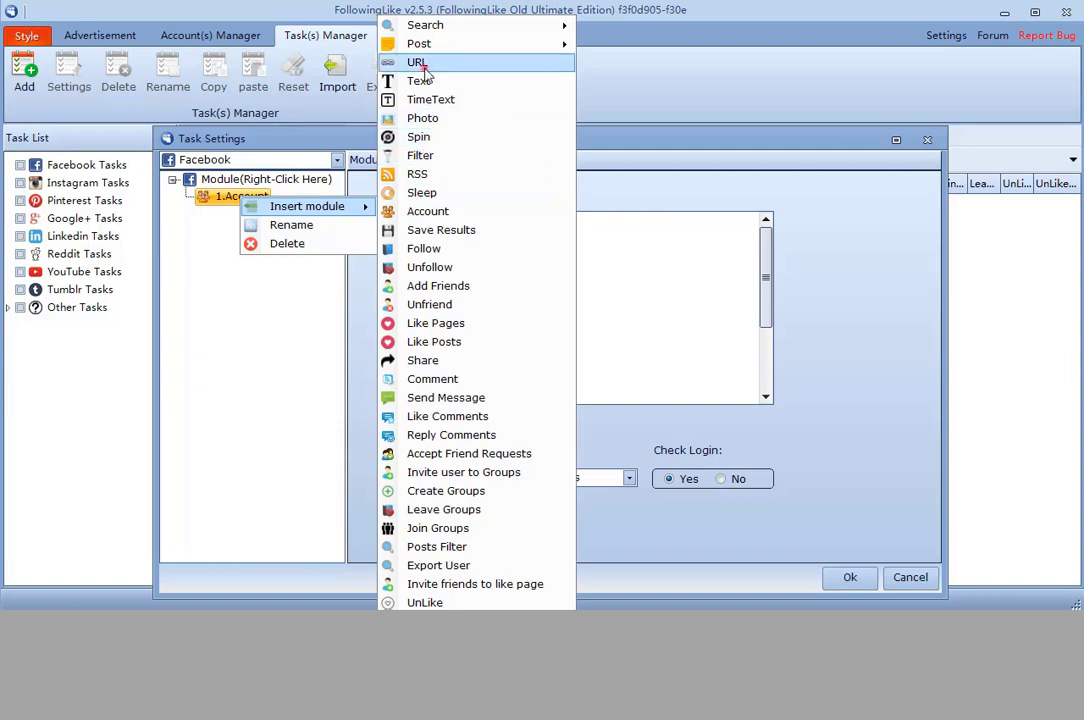
{"action": "left_click", "coordinate": [418, 62]}
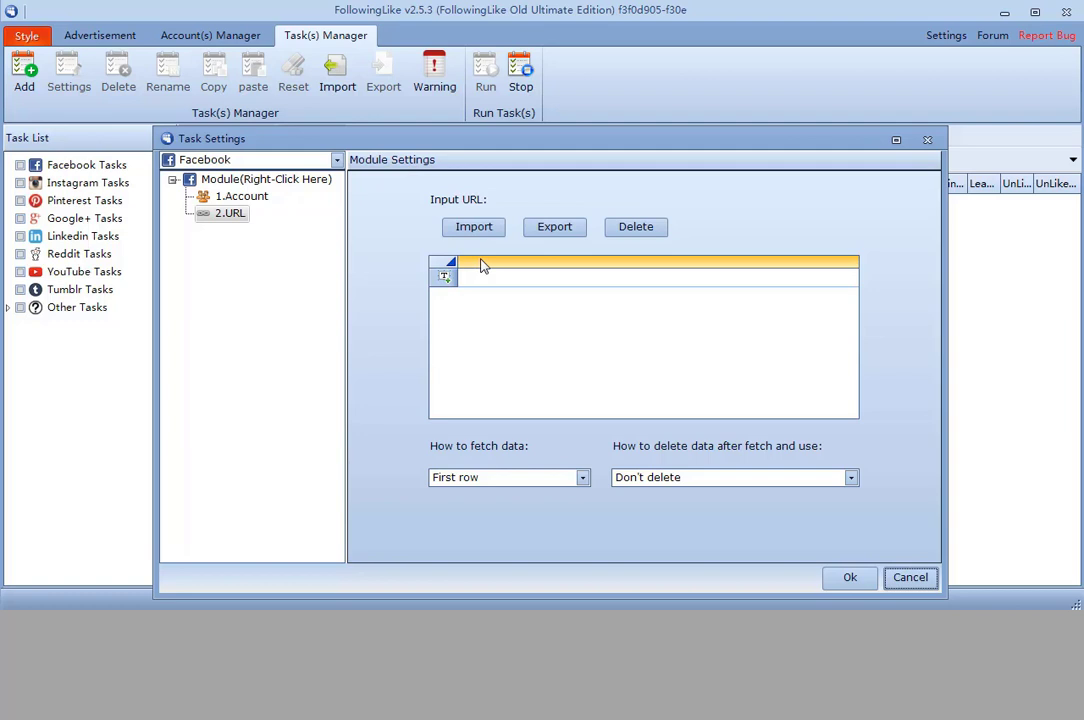
{"action": "left_click", "coordinate": [472, 226]}
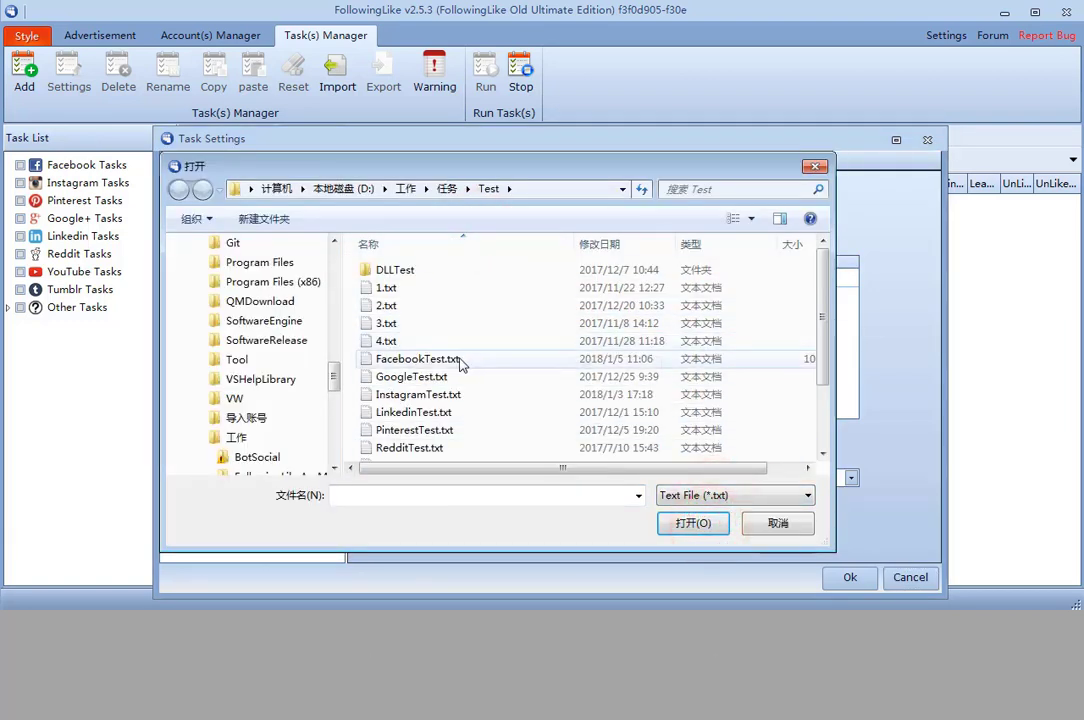
{"action": "left_click", "coordinate": [692, 524]}
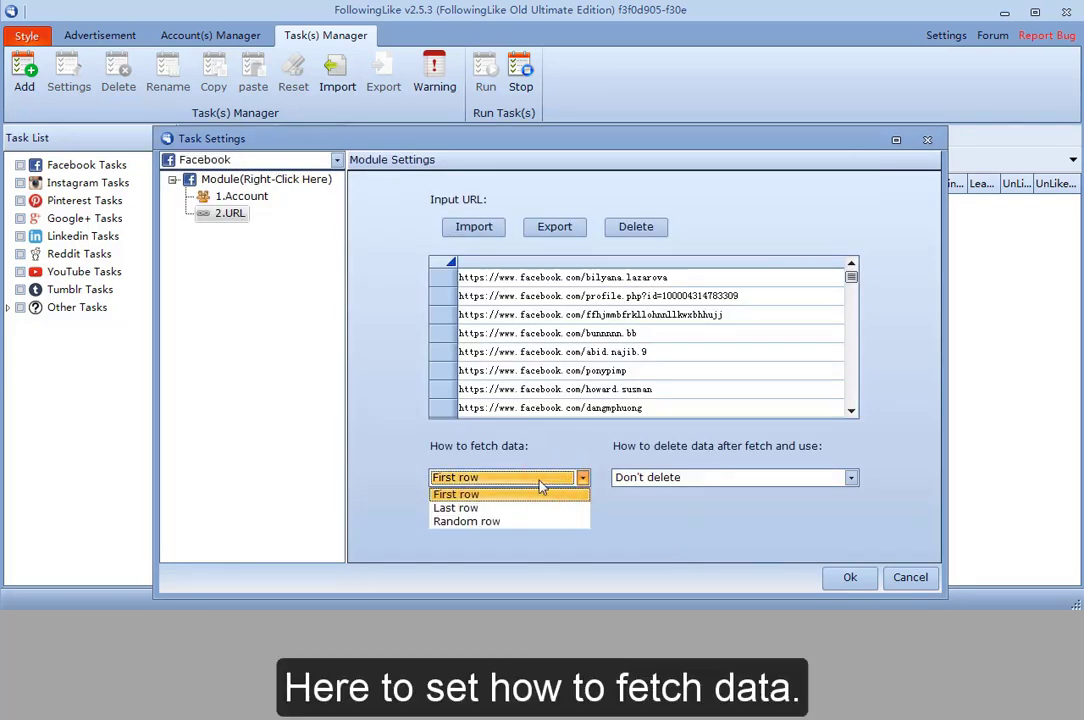
Step: Fetch URLs from the first row and delete each row after use
{"action": "left_click", "coordinate": [454, 494]}
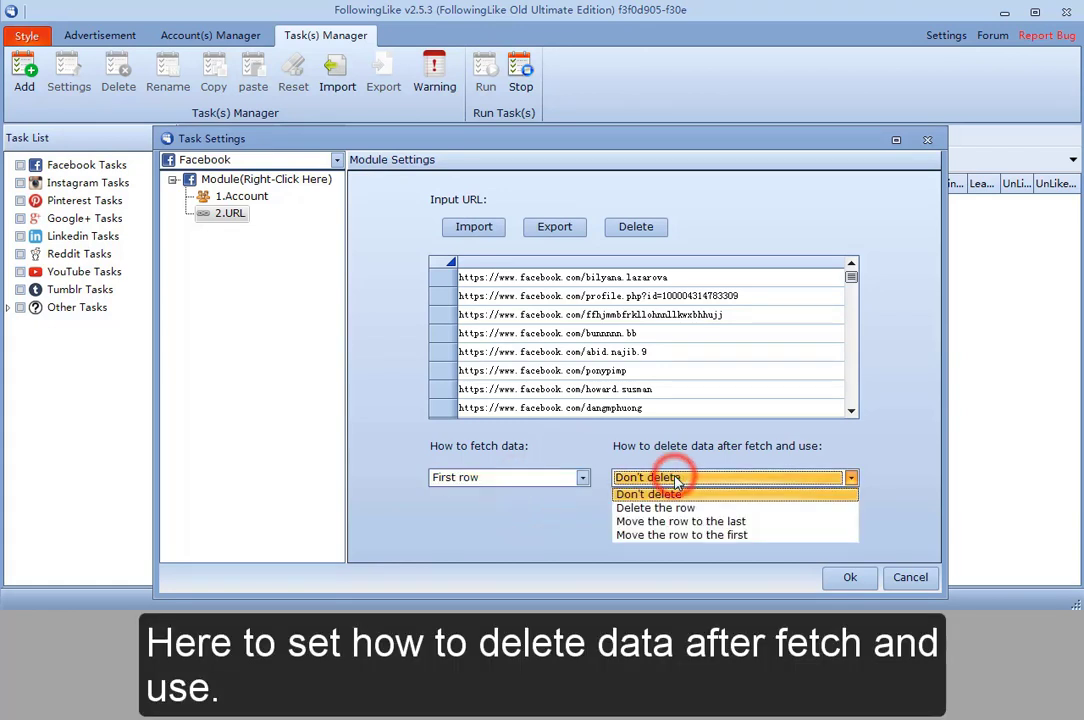
{"action": "mouse_move", "coordinate": [678, 508]}
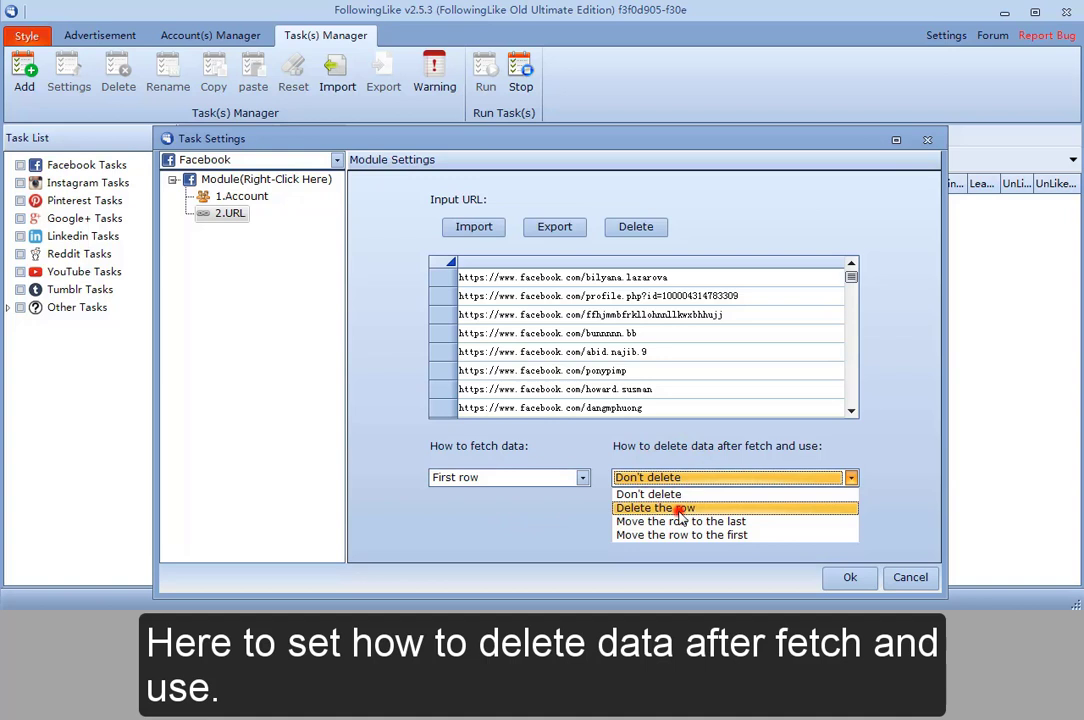
{"action": "left_click", "coordinate": [678, 508]}
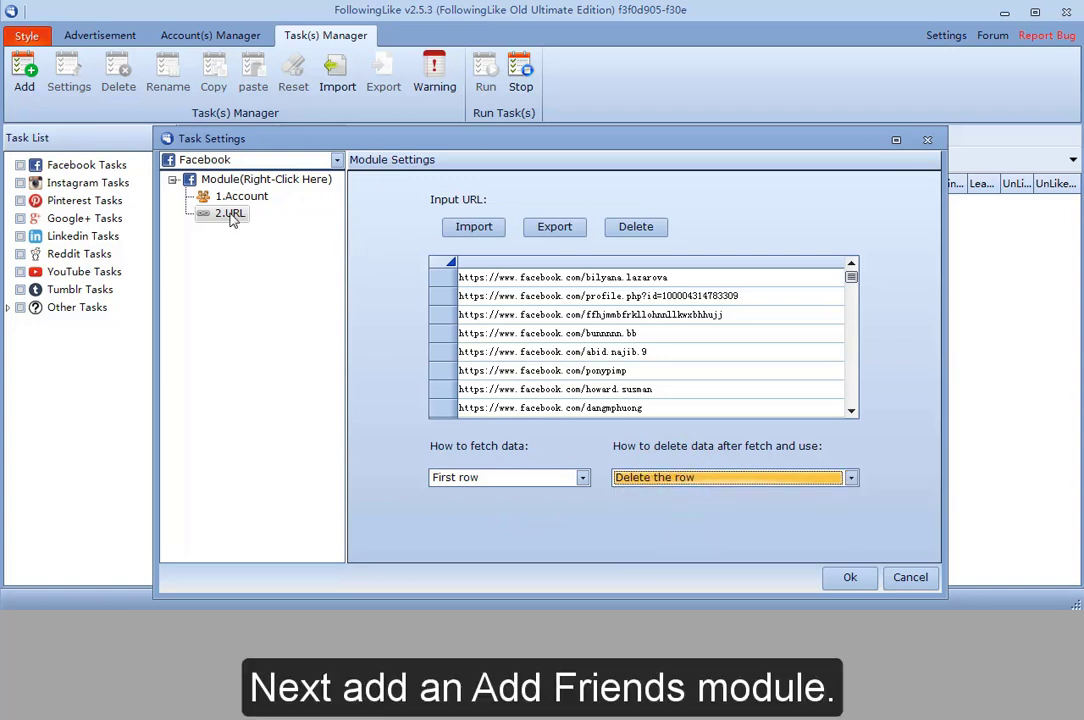
Step: Insert an Add Friends module with users from 2.URL and accounts from 1.Account, then save
{"action": "right_click", "coordinate": [232, 212]}
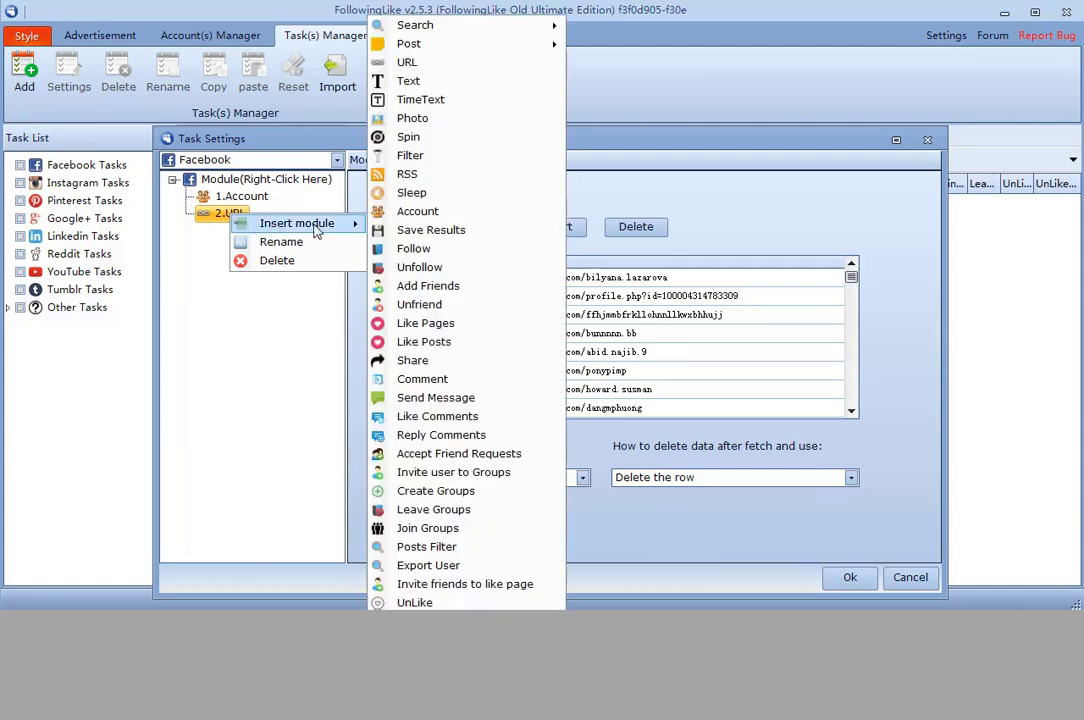
{"action": "left_click", "coordinate": [428, 284]}
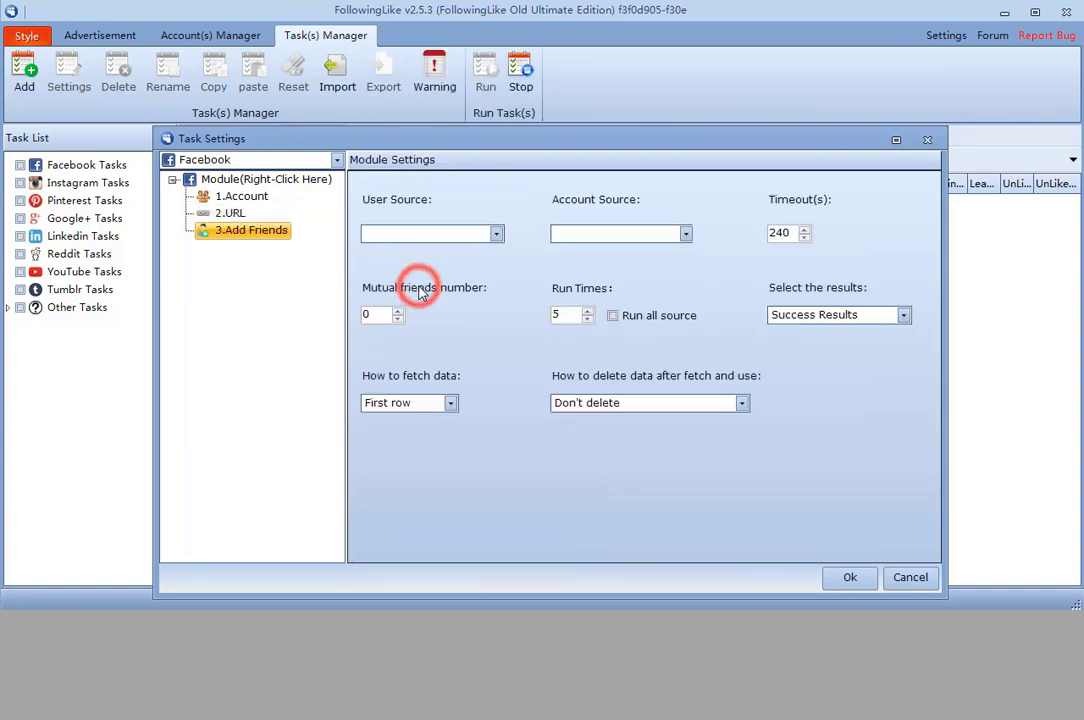
{"action": "left_click", "coordinate": [496, 232]}
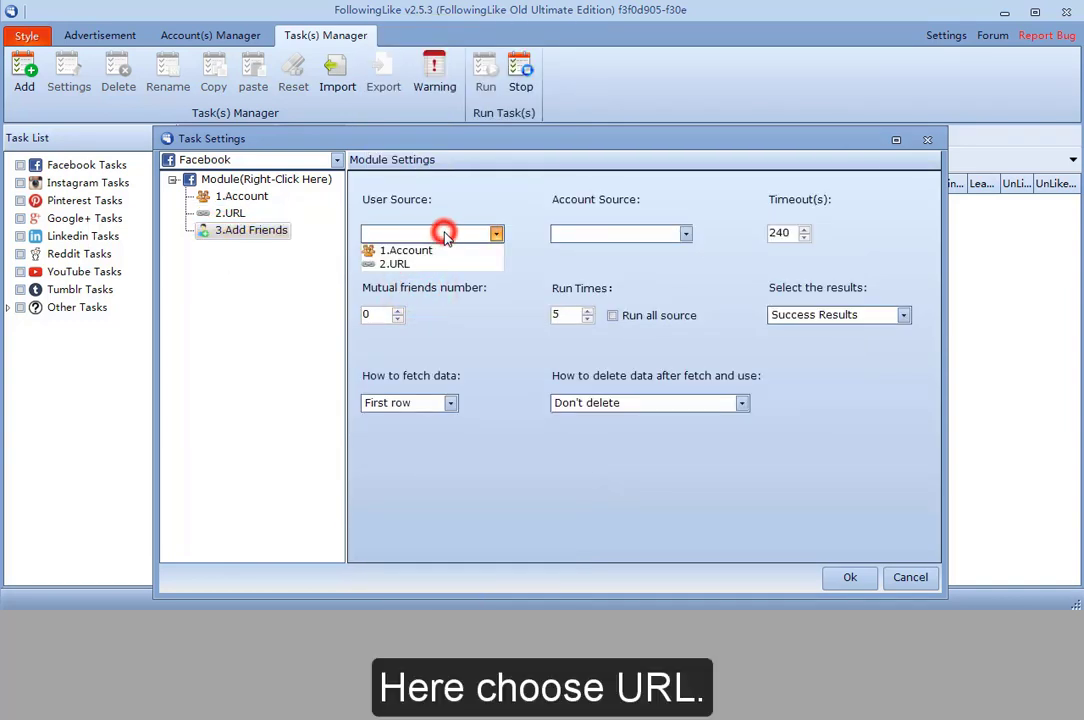
{"action": "left_click", "coordinate": [396, 264]}
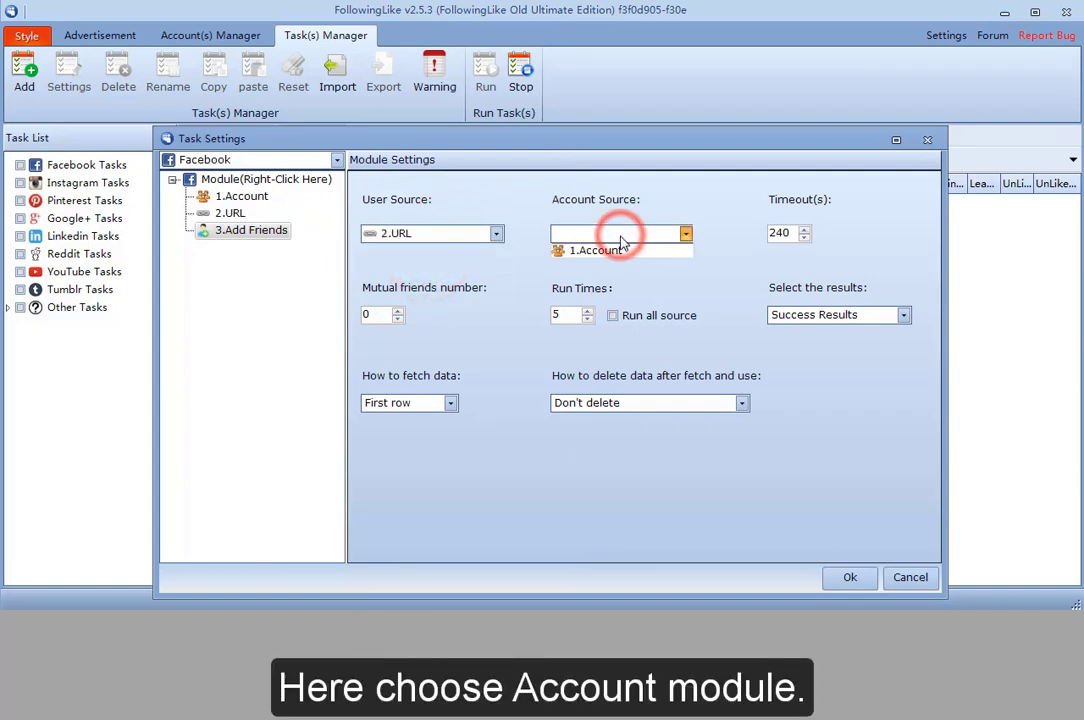
{"action": "left_click", "coordinate": [612, 250]}
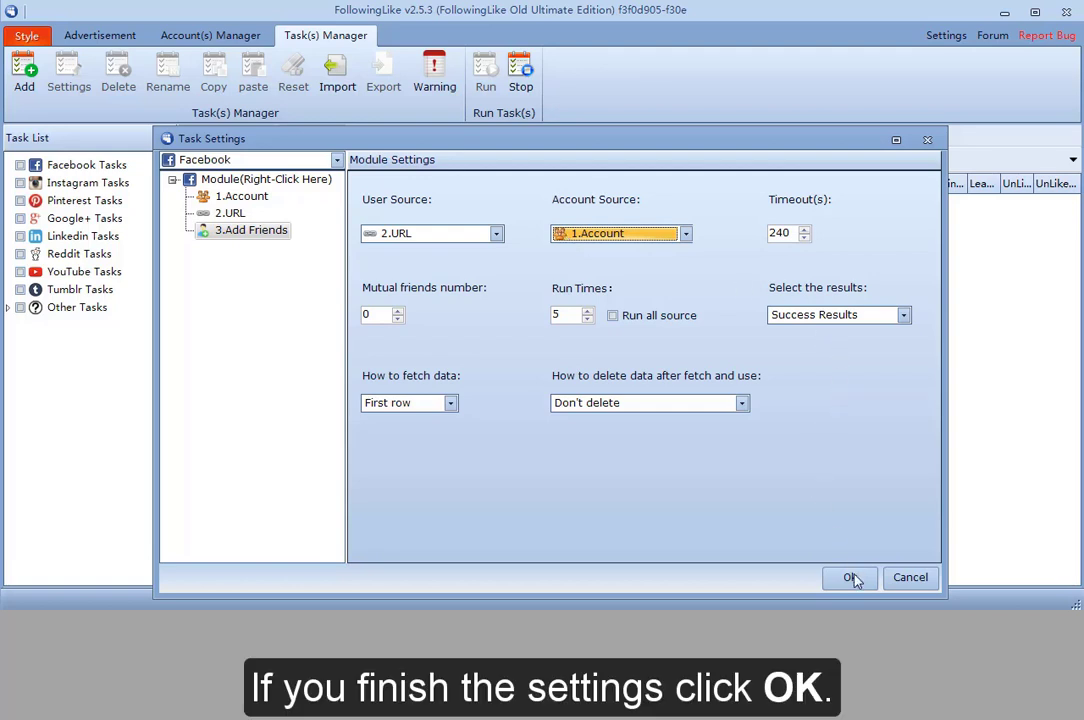
{"action": "left_click", "coordinate": [854, 578]}
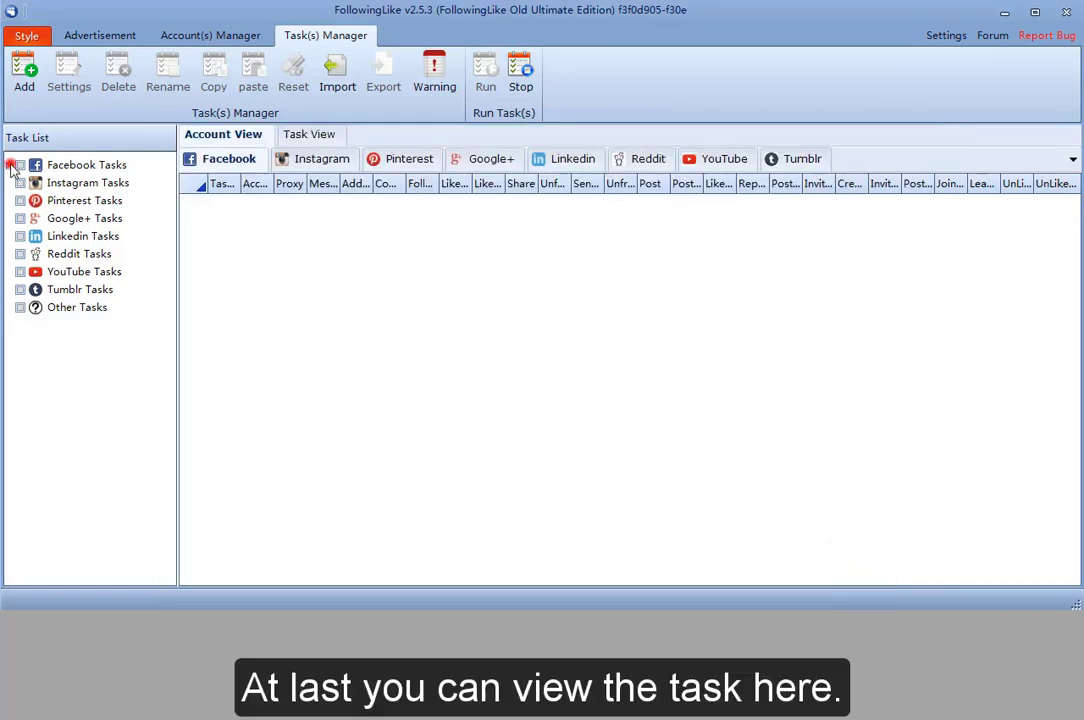
Step: Expand Facebook Tasks and paste a duplicate of the Add Friends task
{"action": "left_click", "coordinate": [12, 164]}
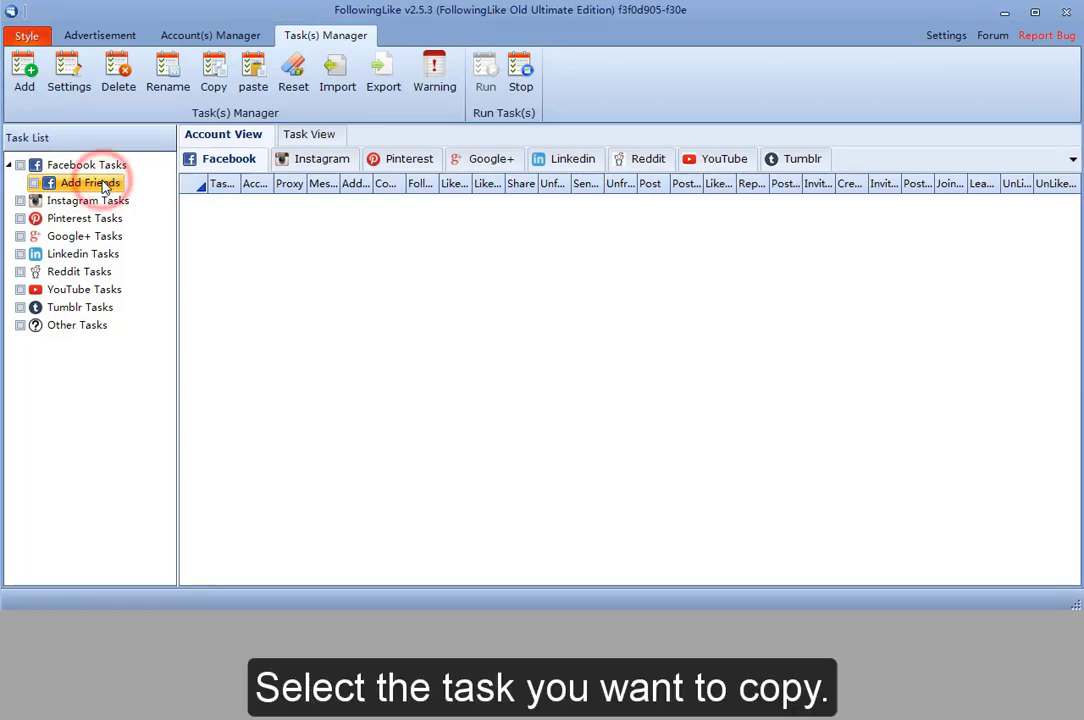
{"action": "left_click", "coordinate": [212, 72]}
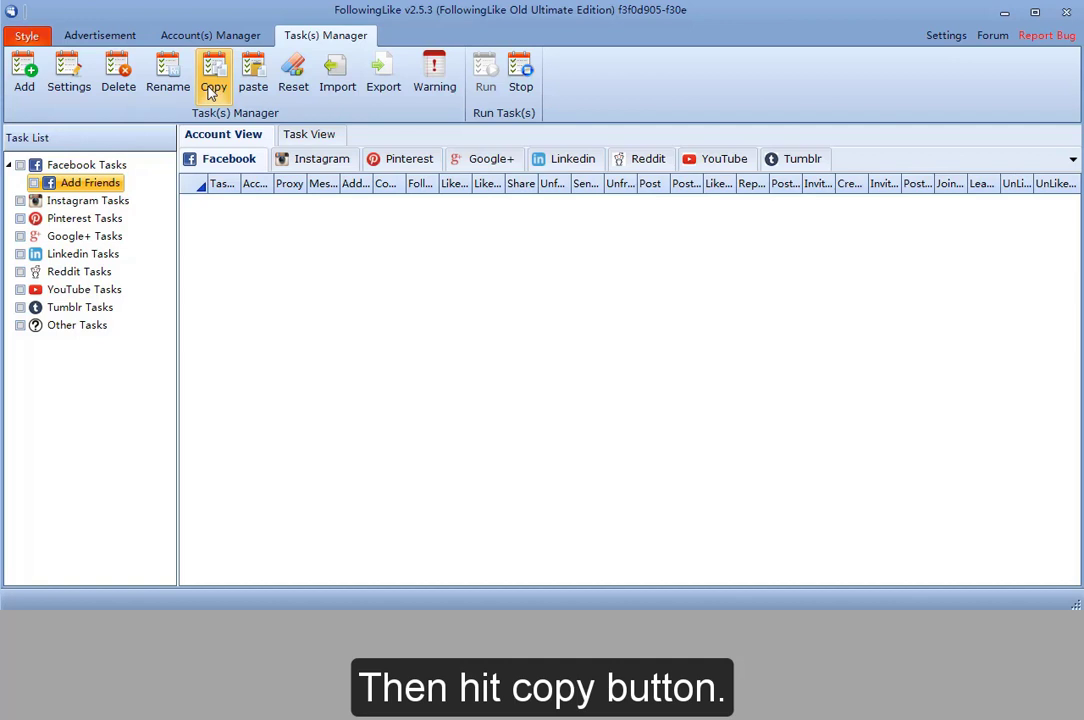
{"action": "left_click", "coordinate": [212, 70]}
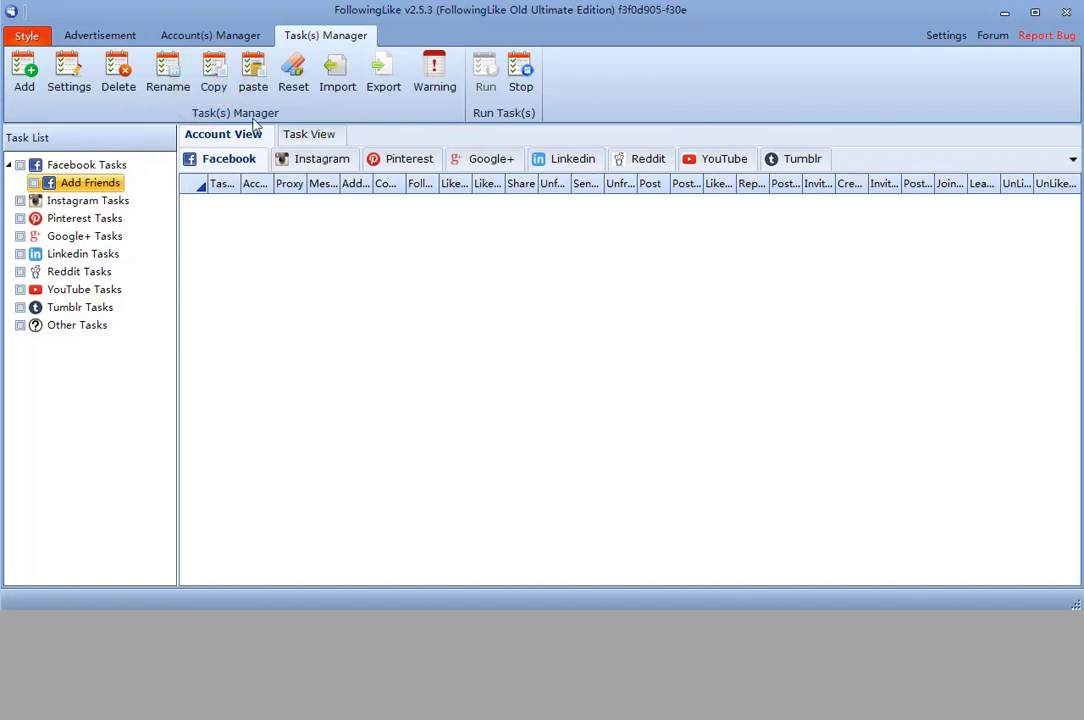
{"action": "left_click", "coordinate": [252, 72]}
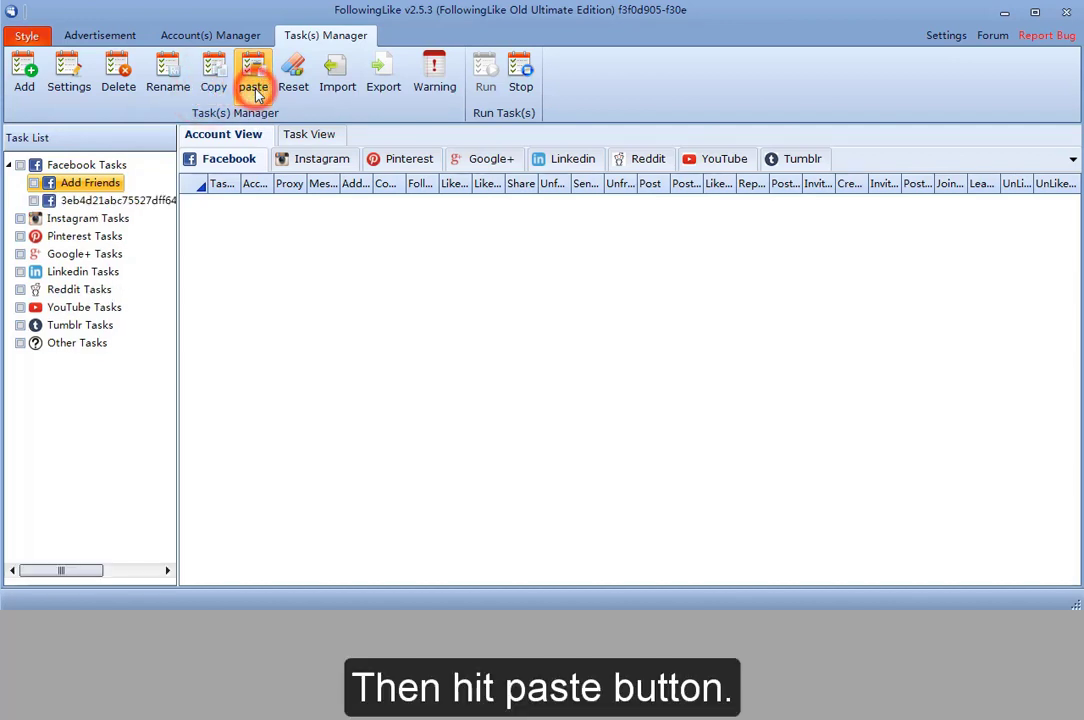
{"action": "left_click", "coordinate": [252, 72]}
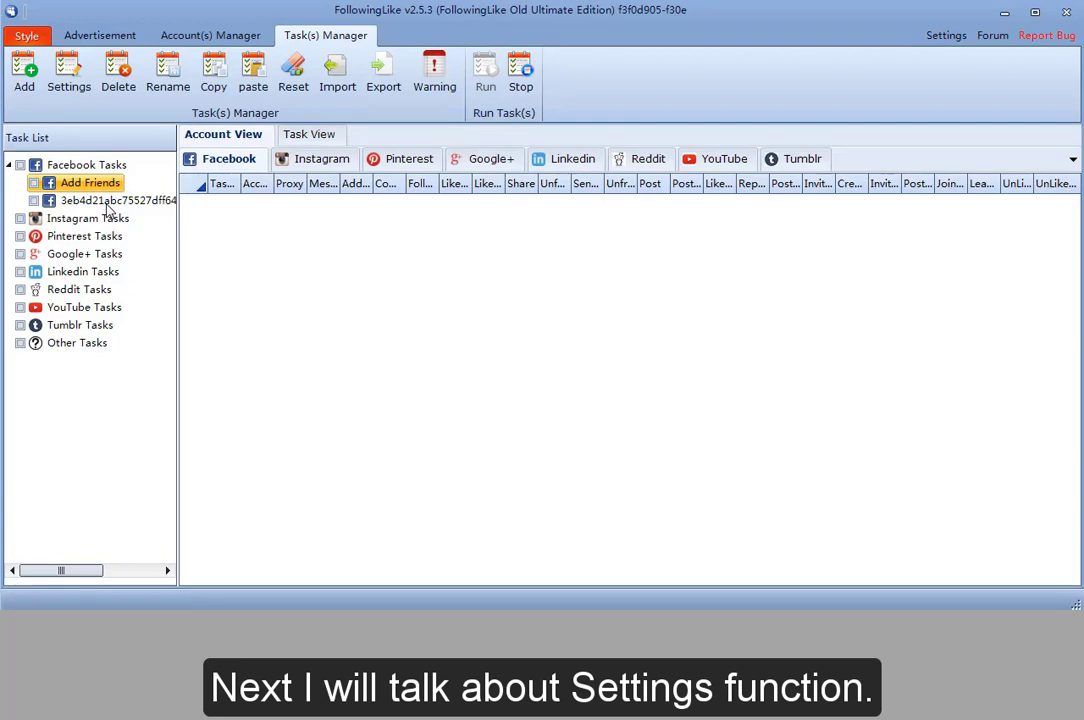
Step: Show the duplicate task's settings at its 3.Add Friends module
{"action": "left_click", "coordinate": [110, 200]}
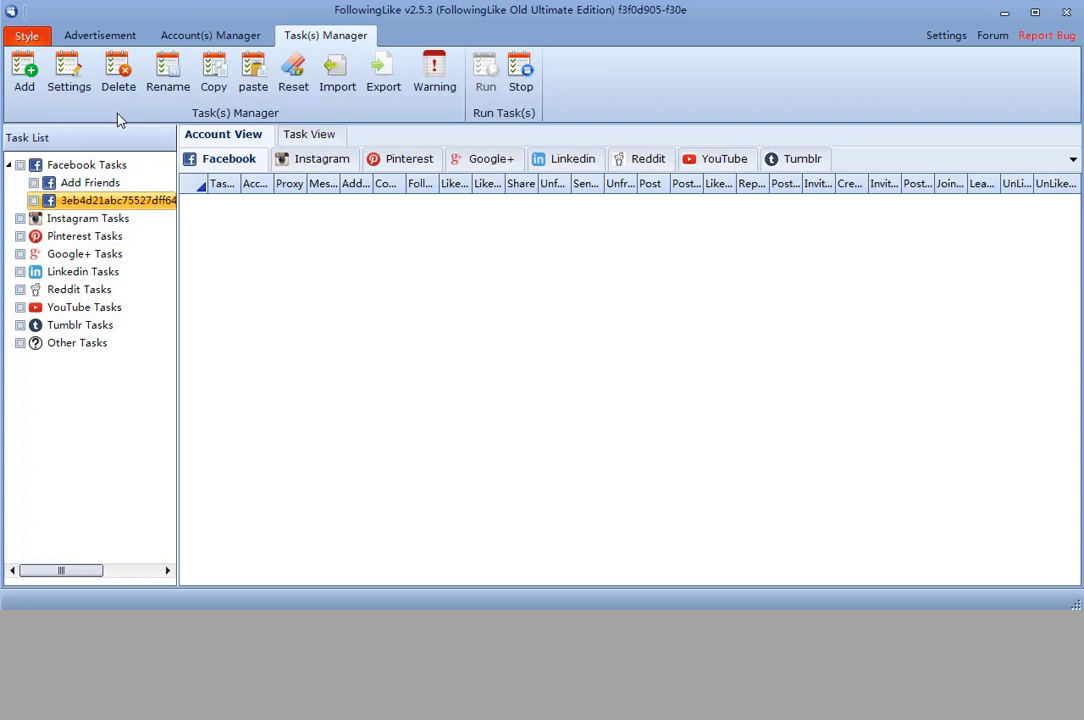
{"action": "left_click", "coordinate": [70, 72]}
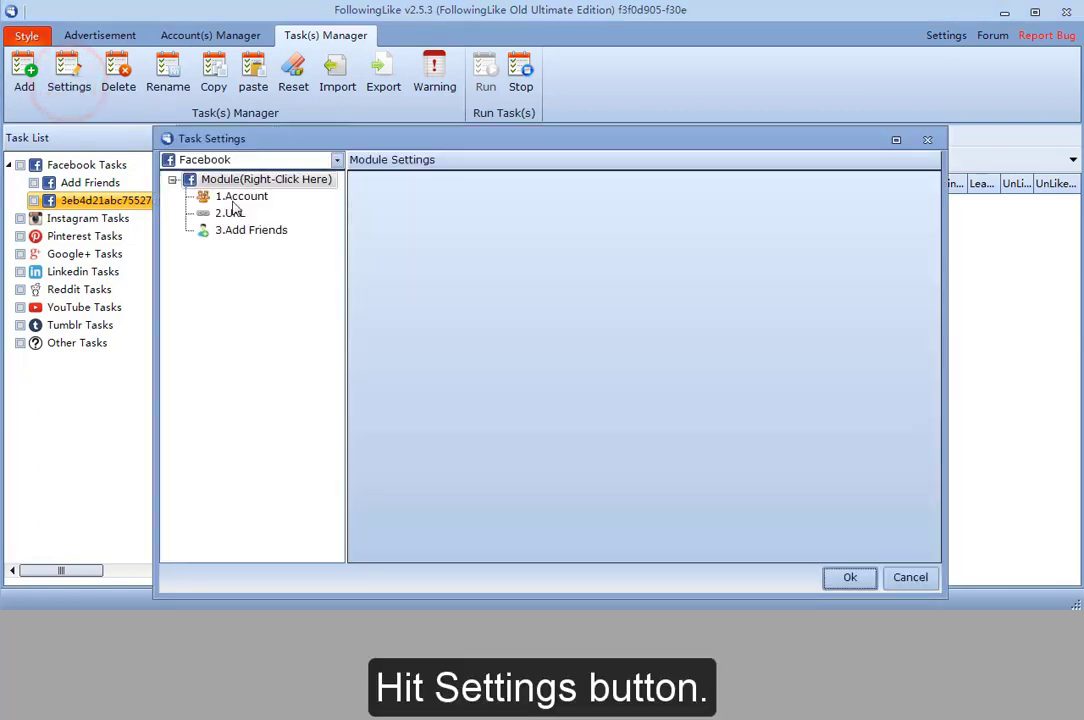
{"action": "left_click", "coordinate": [252, 230]}
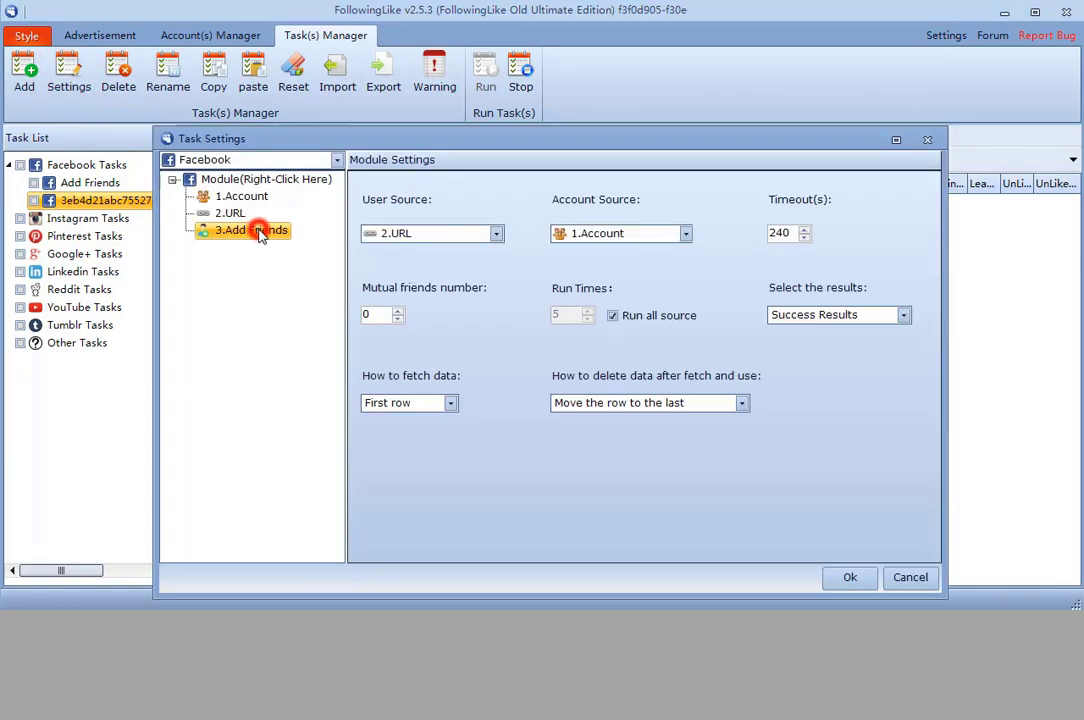
Step: Insert a Text module with 'Hi' and 'How are you' lines fetched as a random row
{"action": "right_click", "coordinate": [258, 230]}
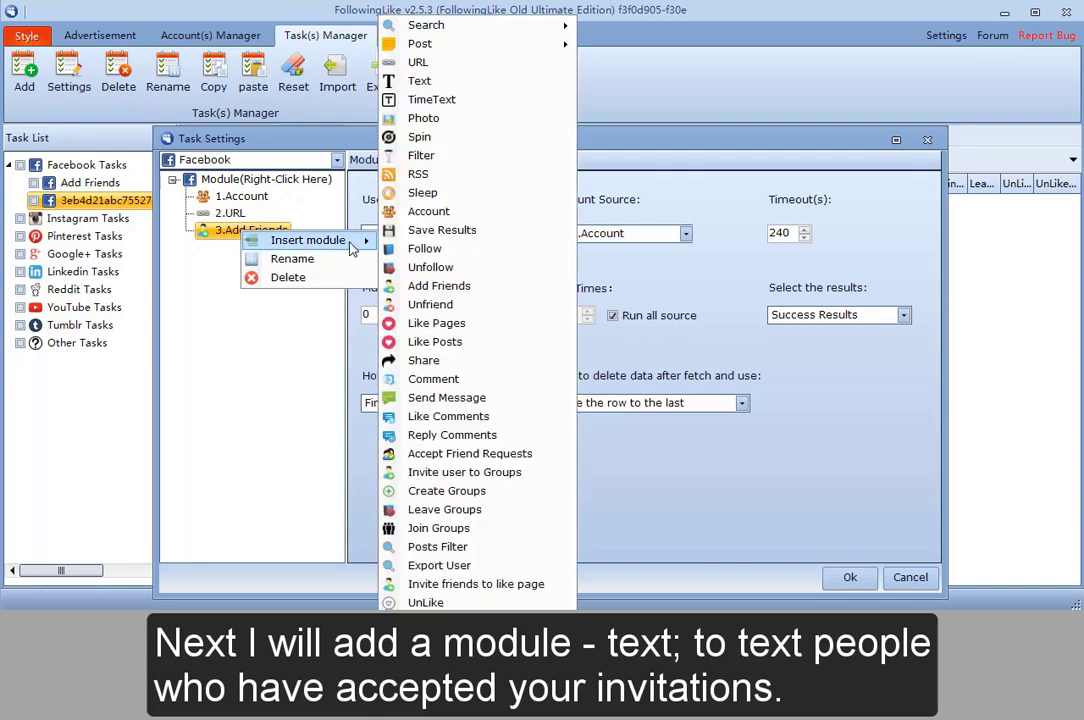
{"action": "left_click", "coordinate": [420, 80]}
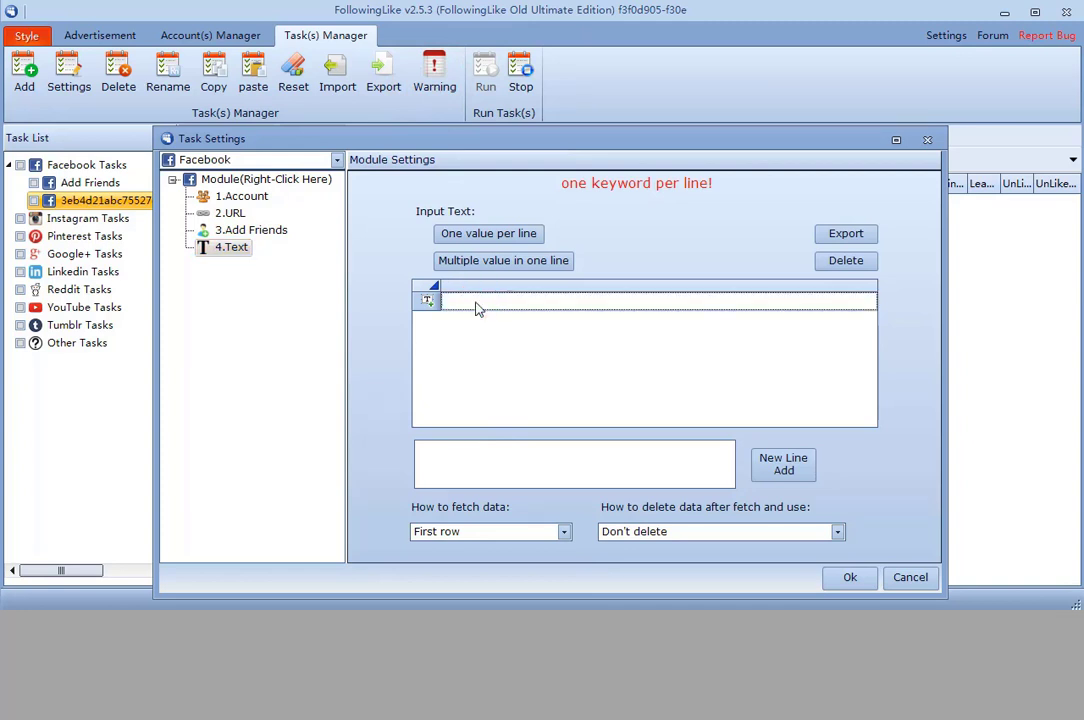
{"action": "type", "text": "Hi, How are you?"}
{"action": "type", "text": "Hell"}
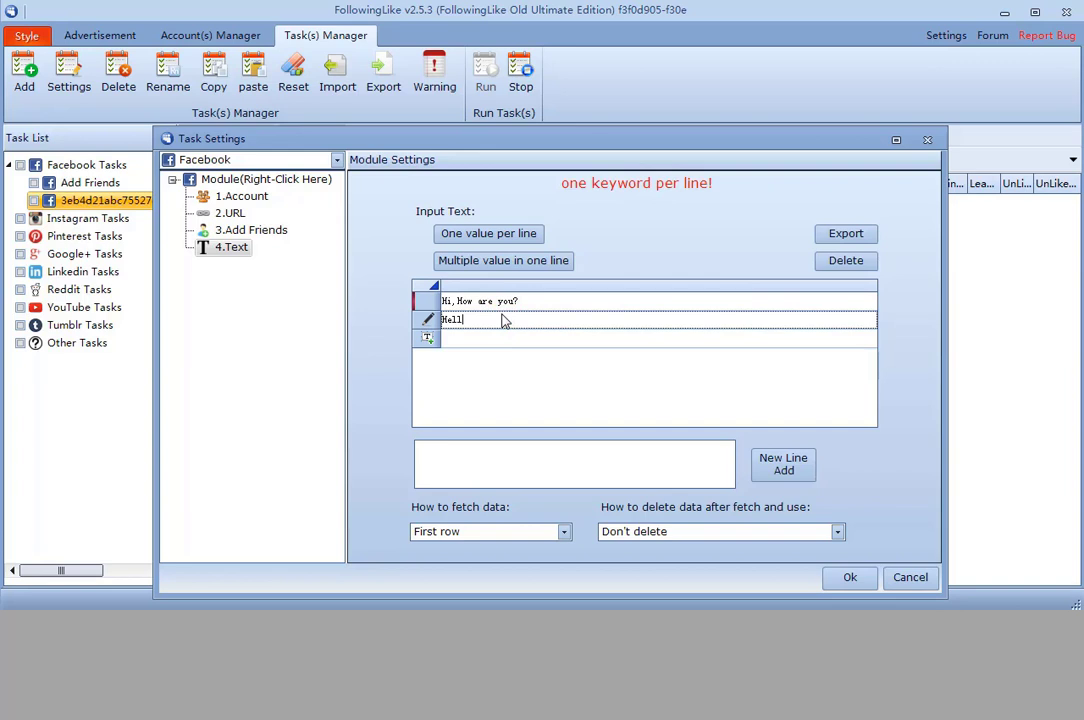
{"action": "left_click", "coordinate": [564, 532]}
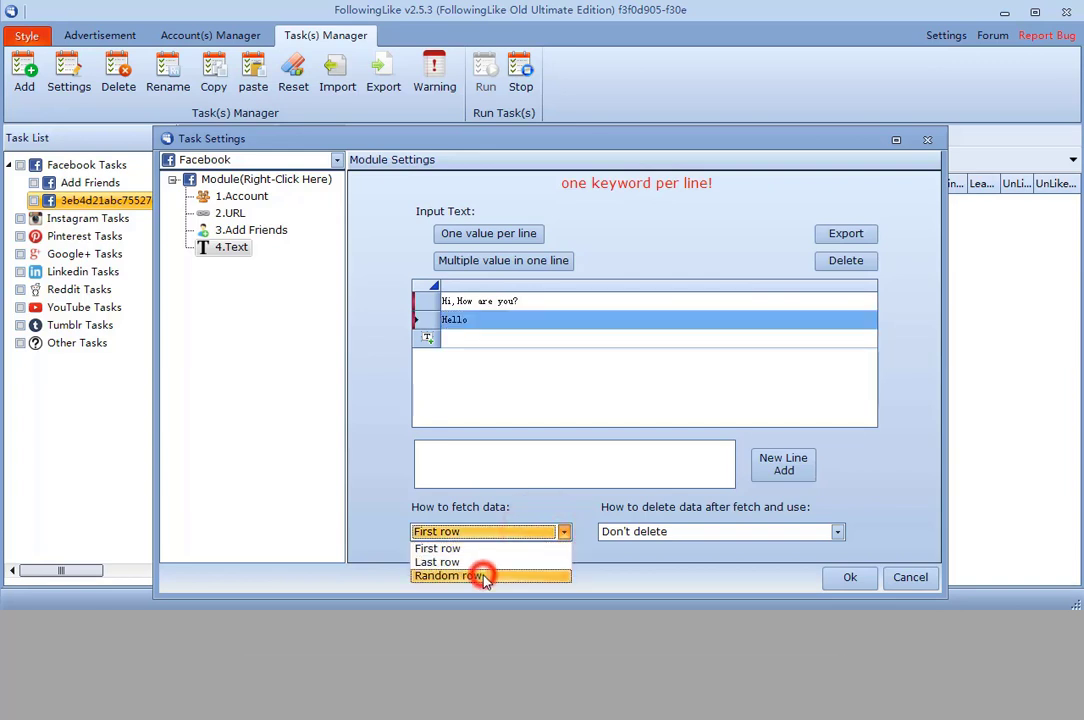
{"action": "left_click", "coordinate": [478, 576]}
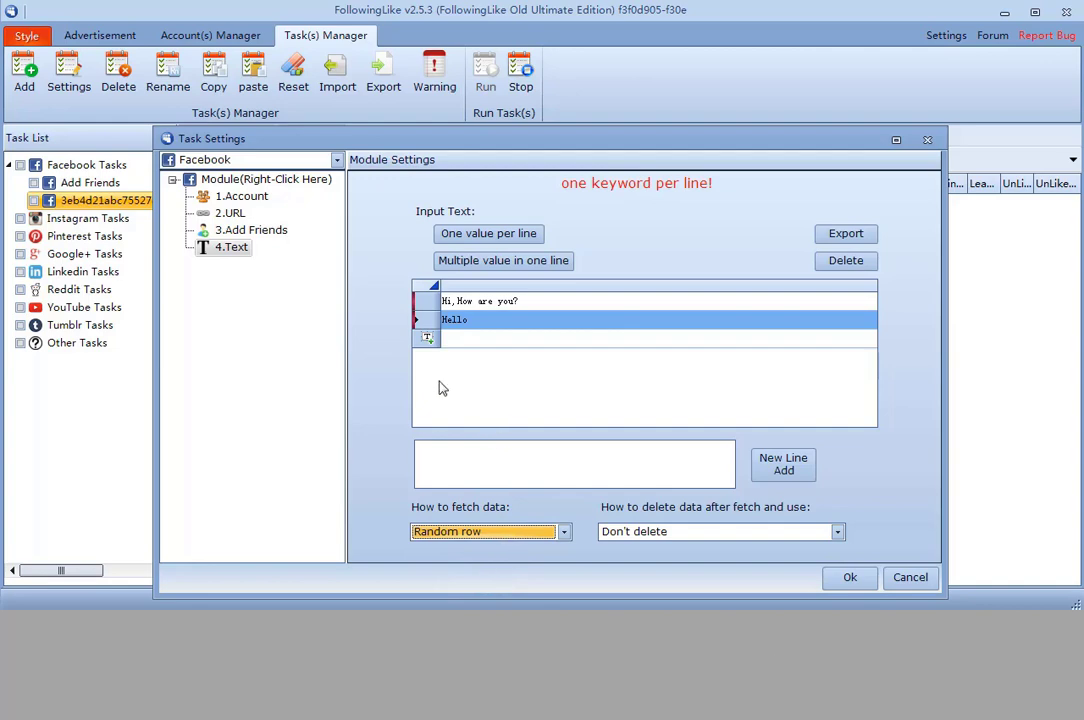
{"action": "right_click", "coordinate": [232, 248]}
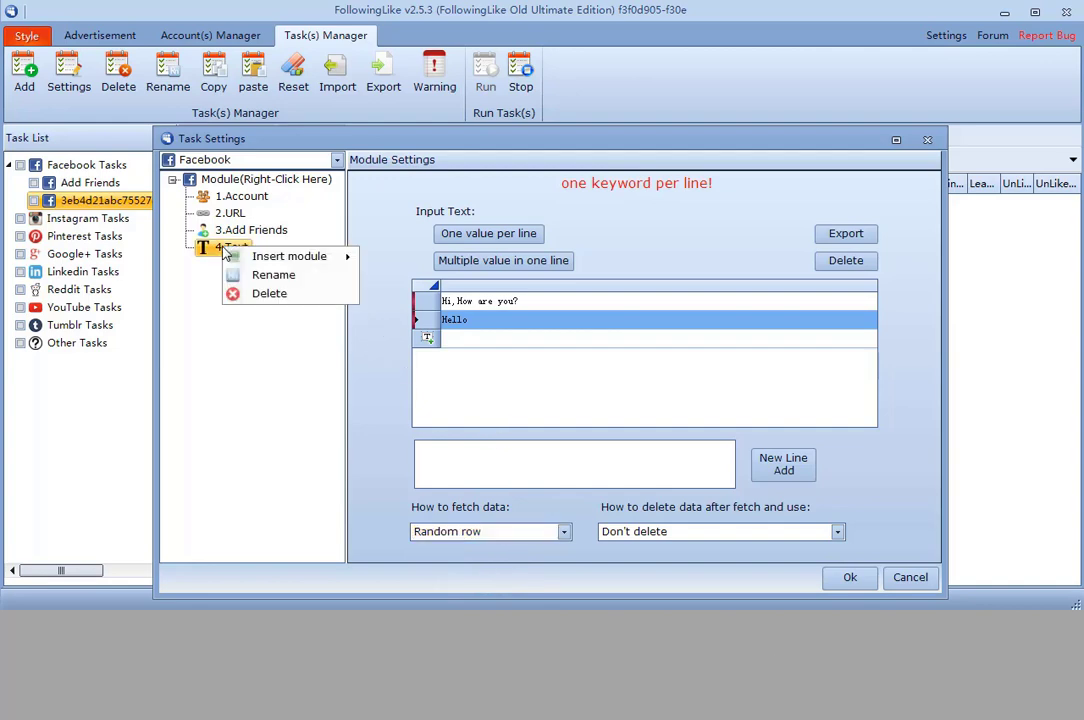
Step: Insert a Send Message module sourcing Add Friends, Account and Text, with Run all source, and save
{"action": "left_click", "coordinate": [288, 256]}
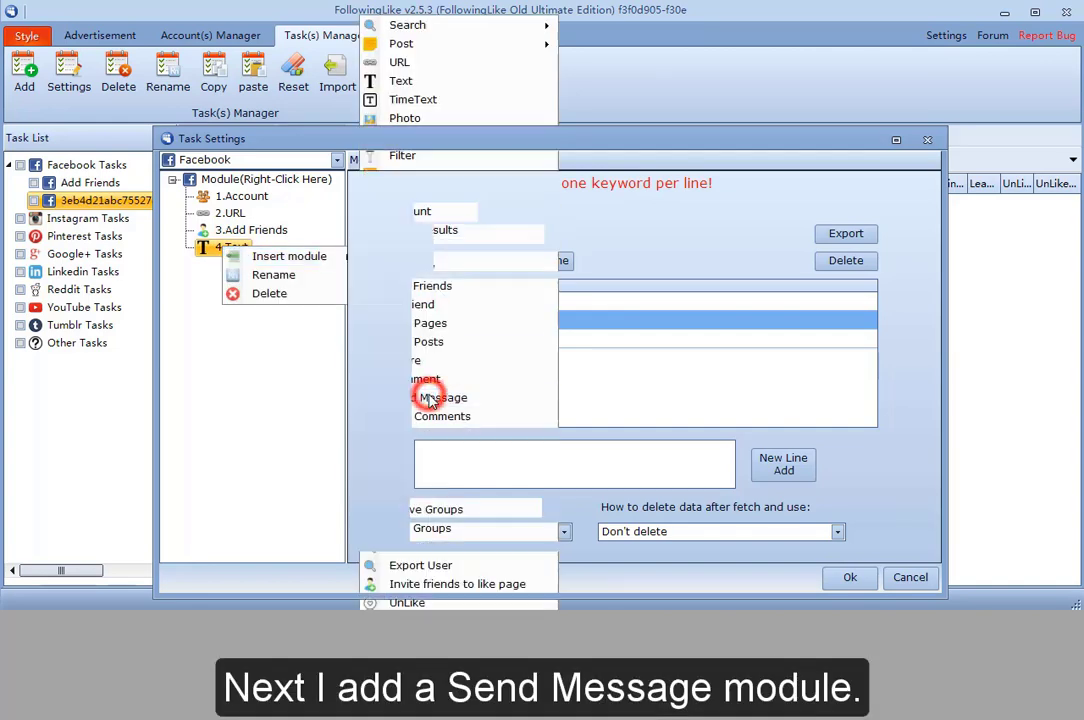
{"action": "left_click", "coordinate": [440, 396]}
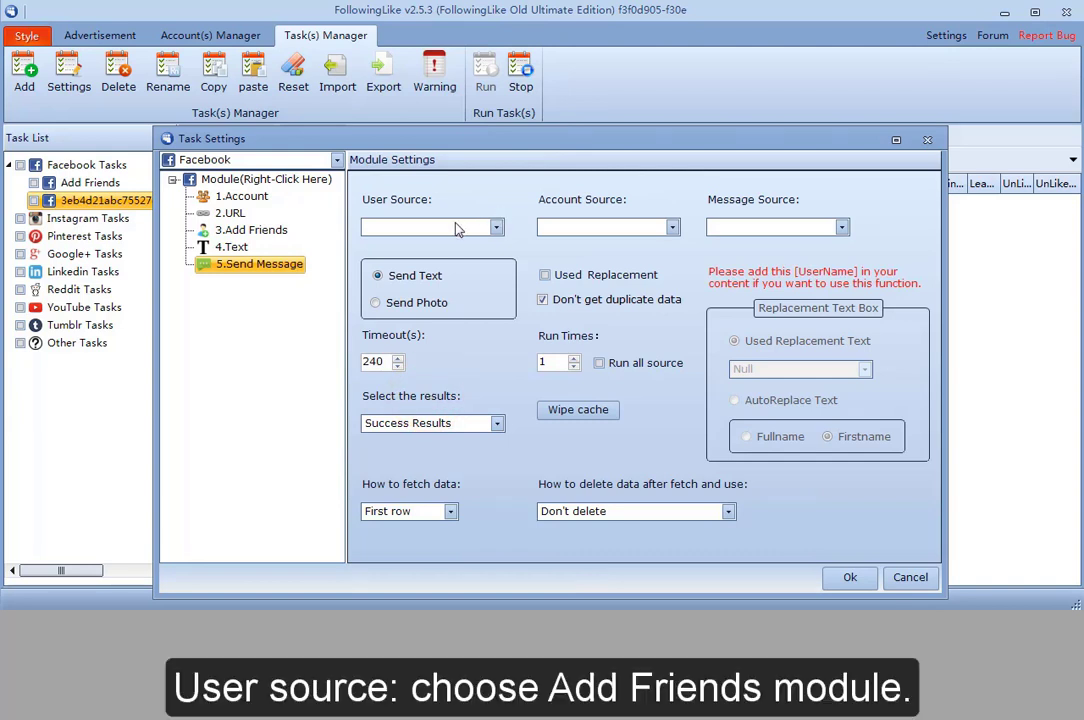
{"action": "left_click", "coordinate": [496, 228]}
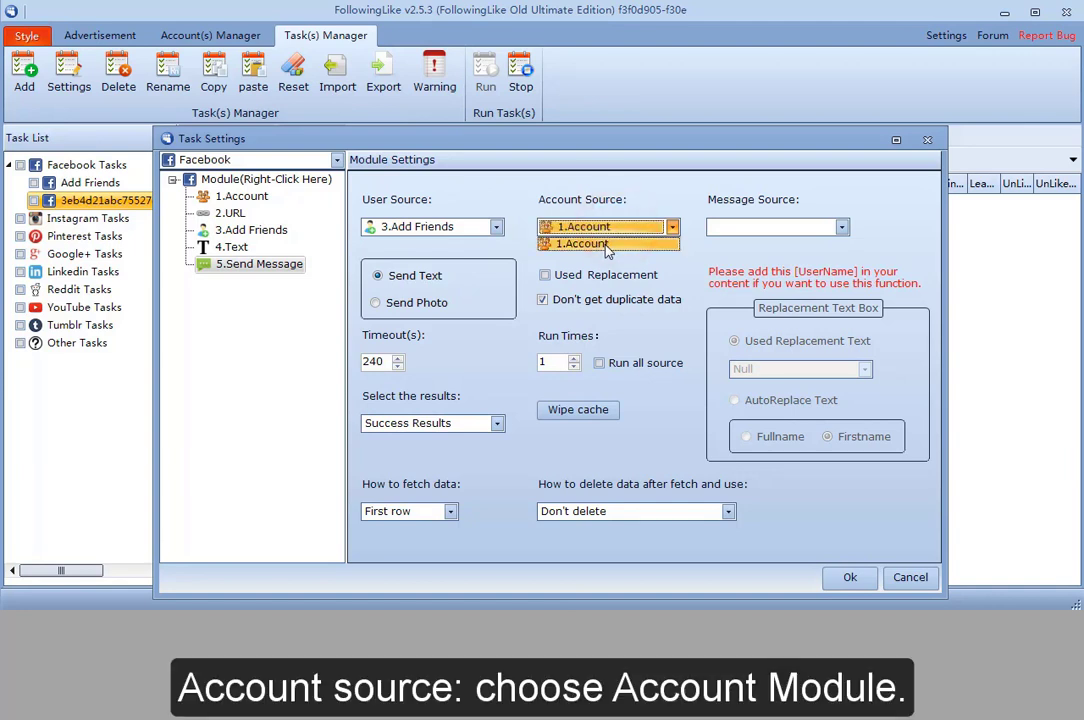
{"action": "left_click", "coordinate": [604, 244]}
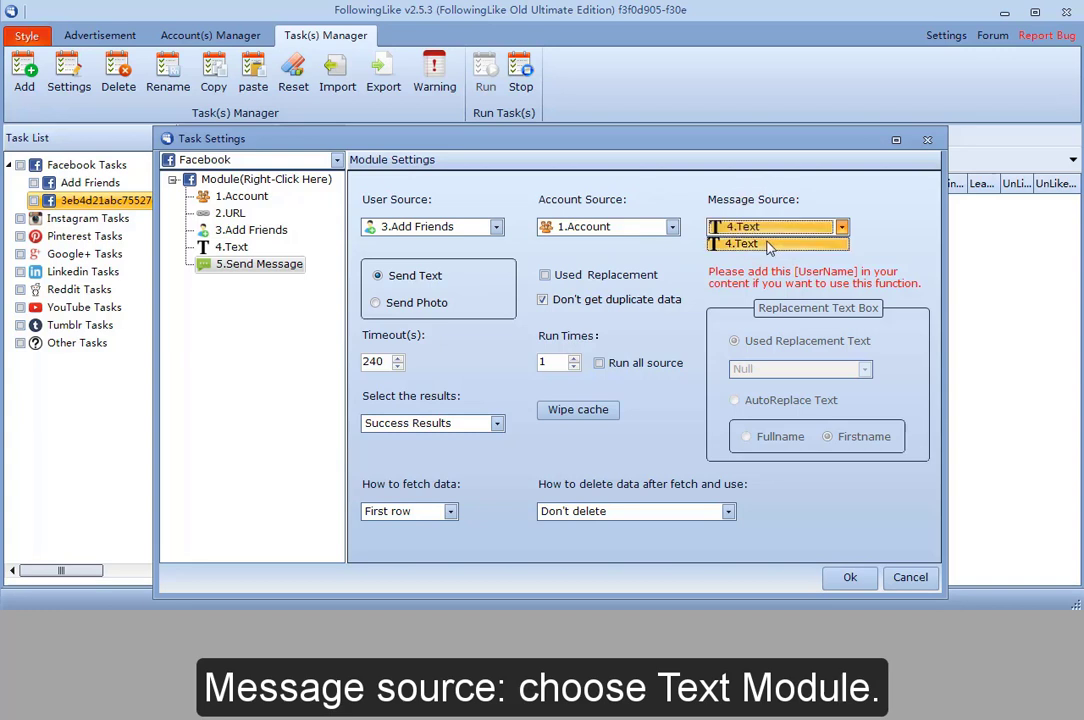
{"action": "left_click", "coordinate": [772, 244]}
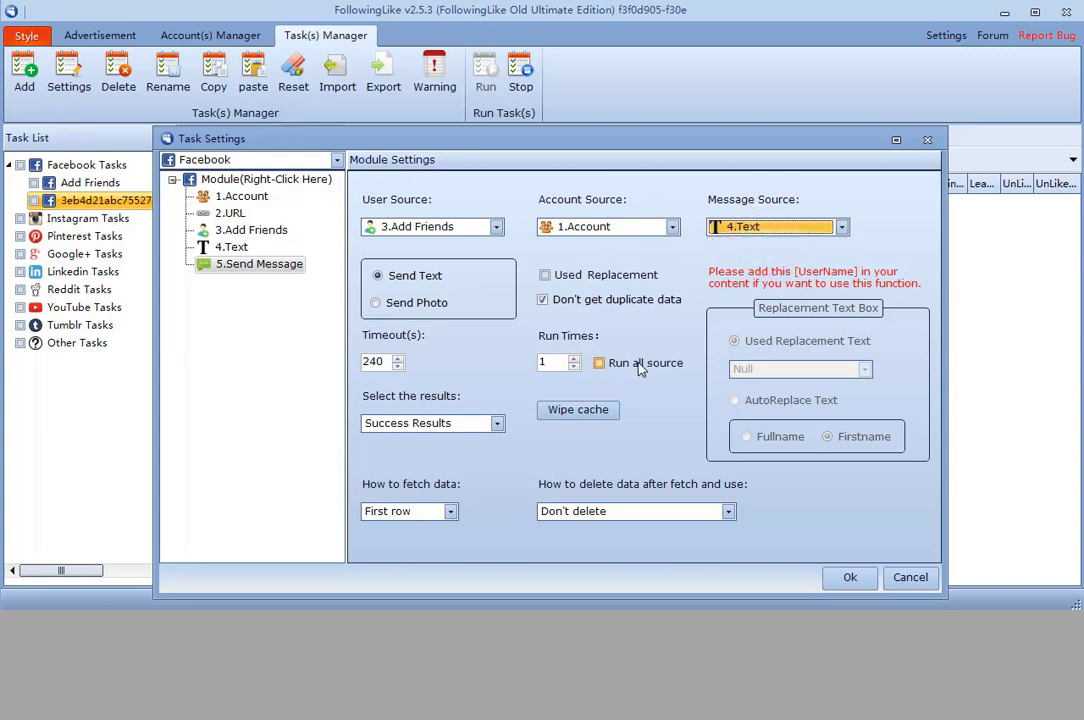
{"action": "left_click", "coordinate": [598, 362]}
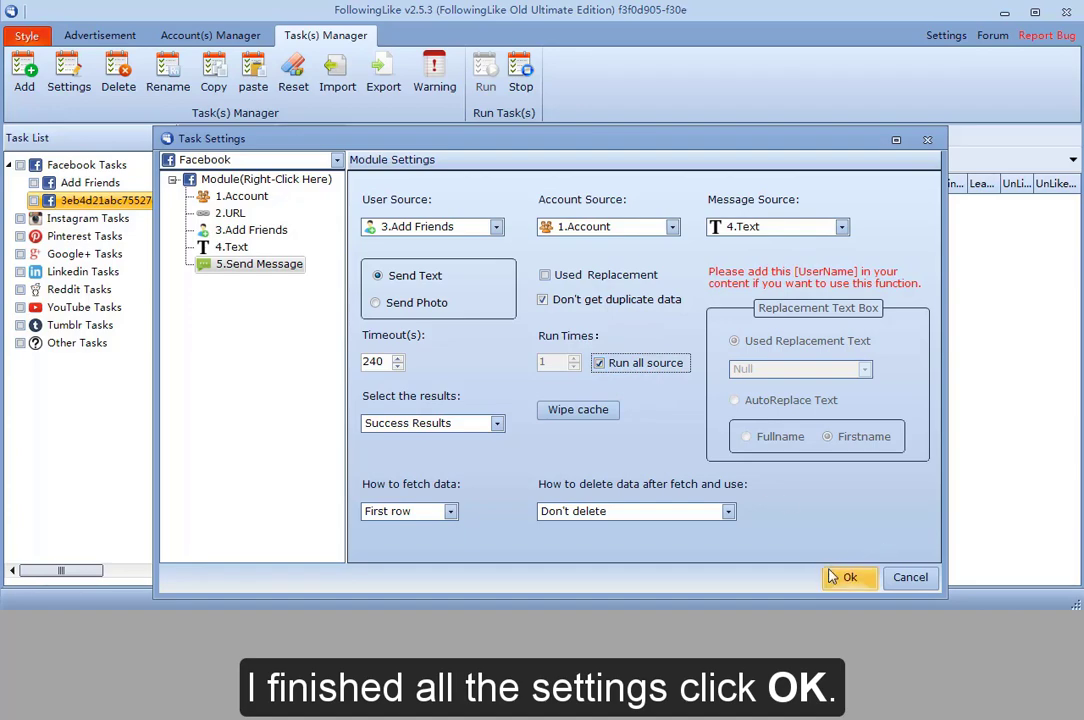
{"action": "left_click", "coordinate": [848, 576]}
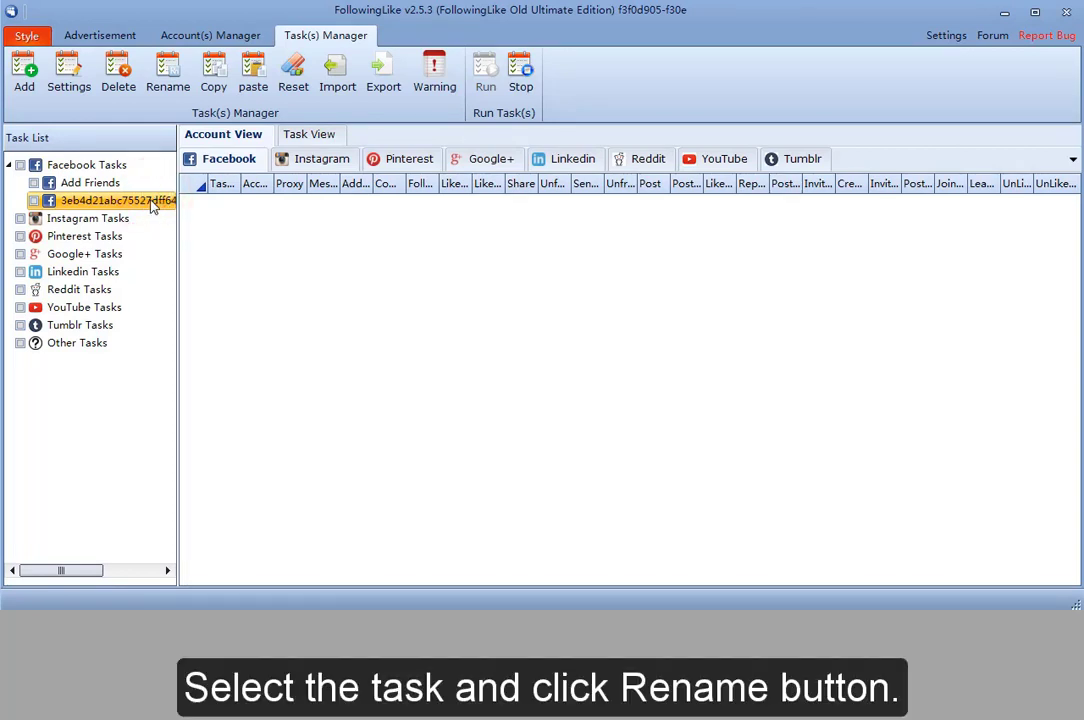
Step: Rename the duplicate task to 'Add friends and send message'
{"action": "left_click", "coordinate": [166, 72]}
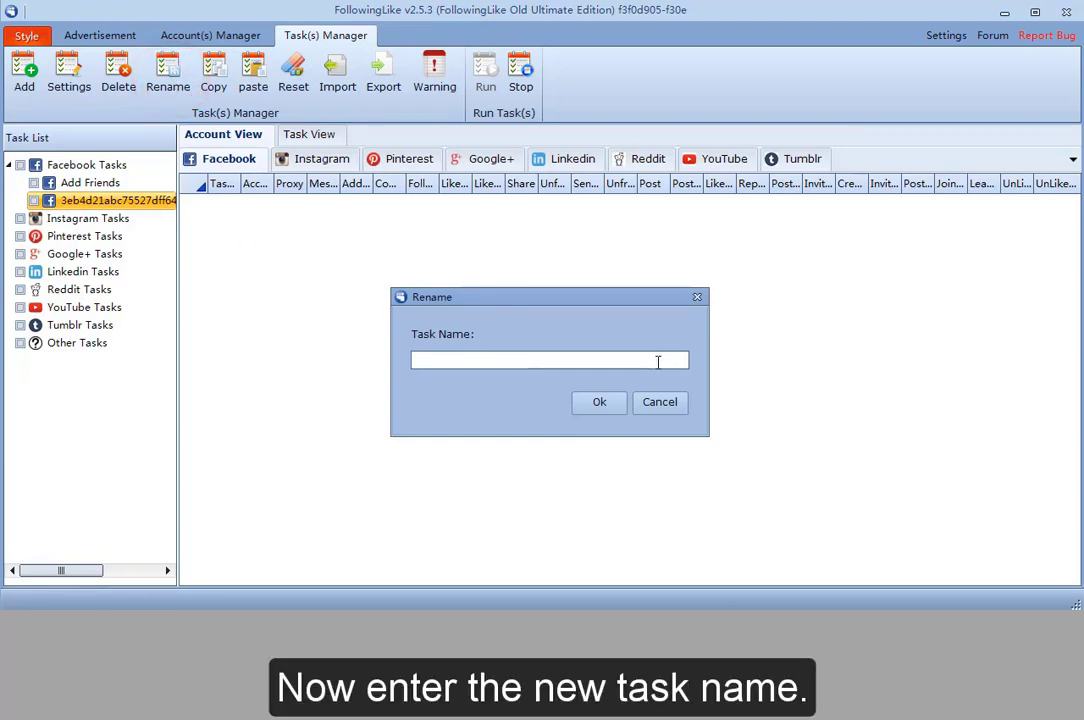
{"action": "type", "text": "Add friends and send message"}
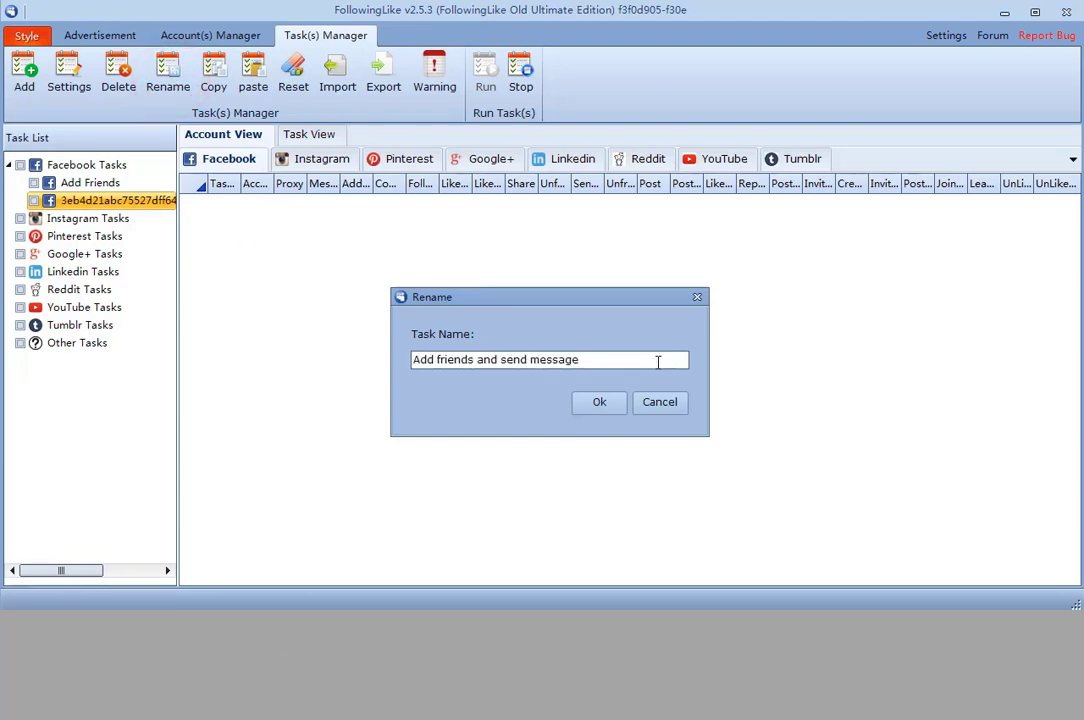
{"action": "left_click", "coordinate": [600, 402]}
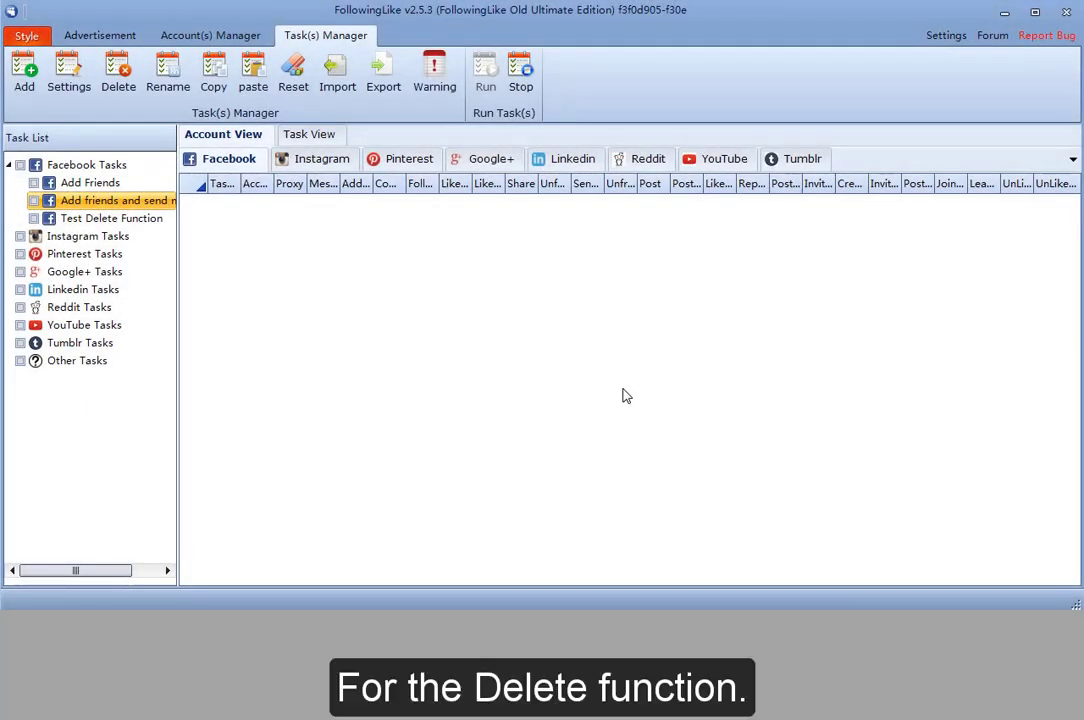
{"action": "mouse_move", "coordinate": [208, 268]}
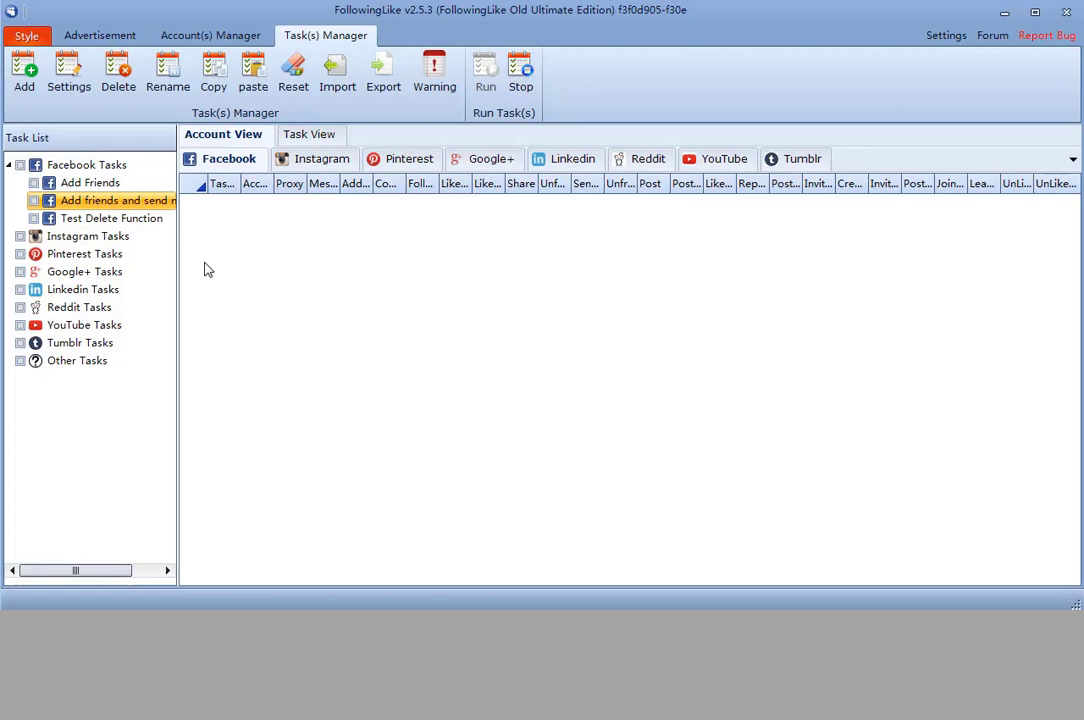
Step: Delete the Test Delete Function task and confirm the permanent deletion
{"action": "left_click", "coordinate": [110, 218]}
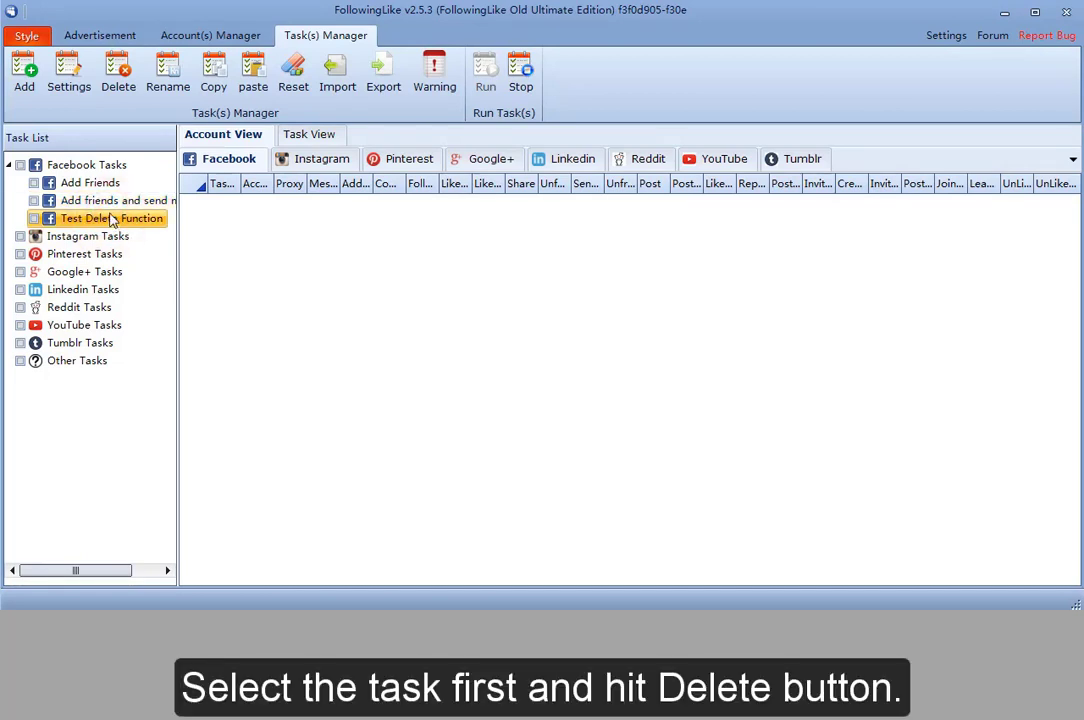
{"action": "left_click", "coordinate": [116, 76]}
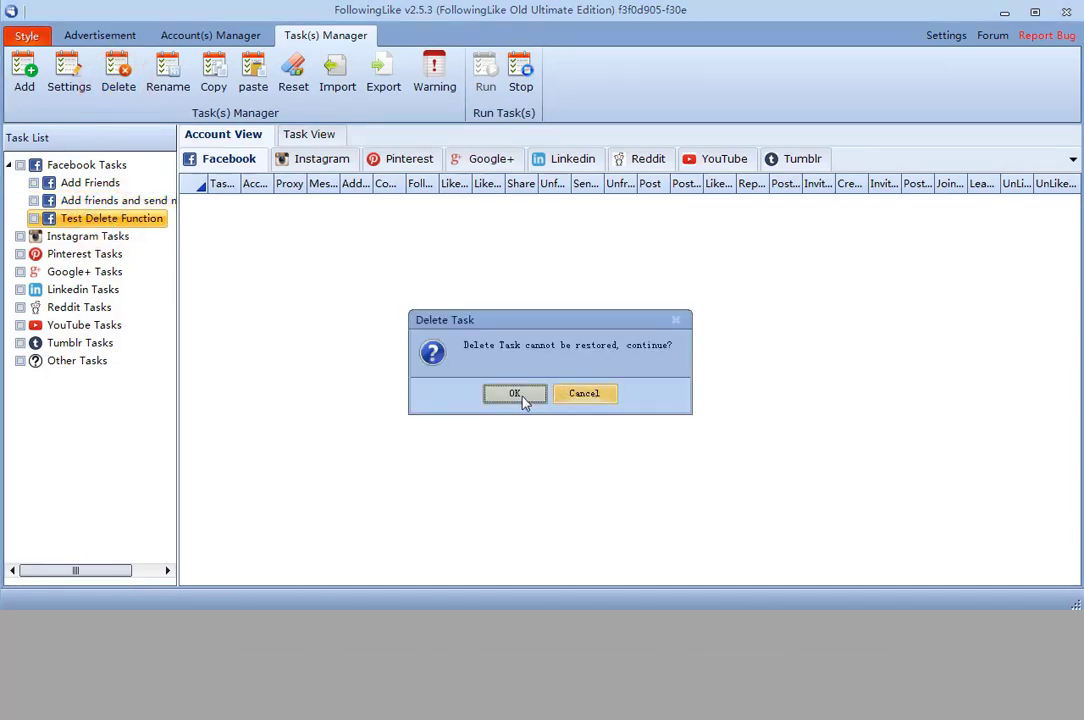
{"action": "left_click", "coordinate": [516, 392]}
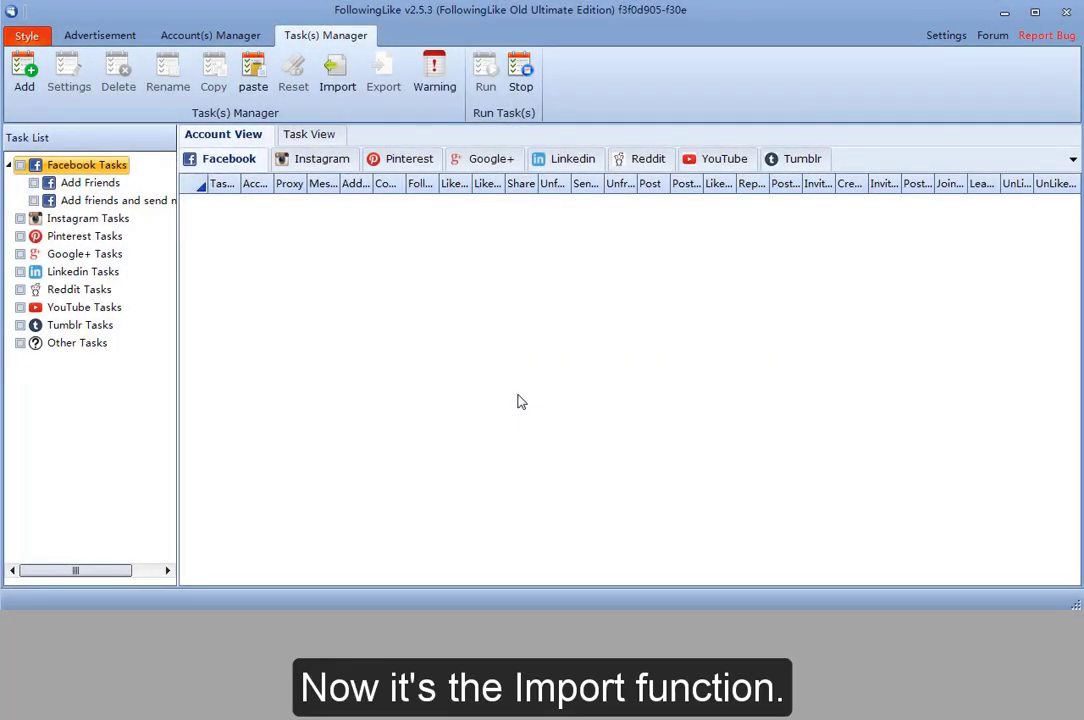
Step: Import the 'invite friends like page.json' task file and acknowledge the success message
{"action": "left_click", "coordinate": [336, 72]}
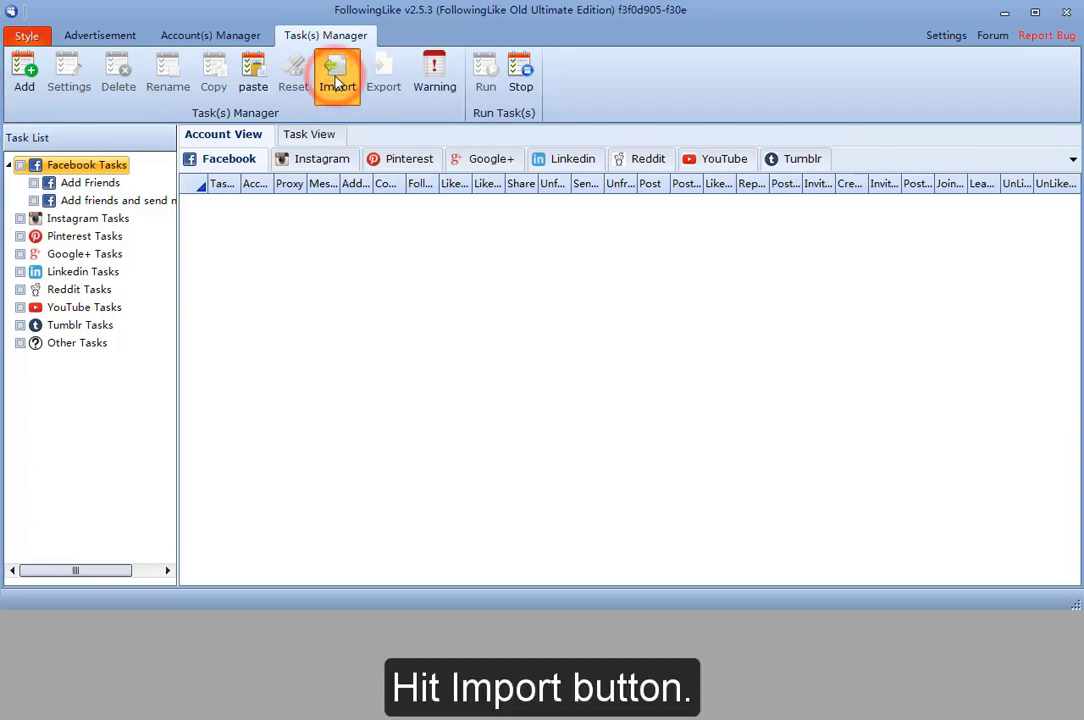
{"action": "left_click", "coordinate": [336, 72]}
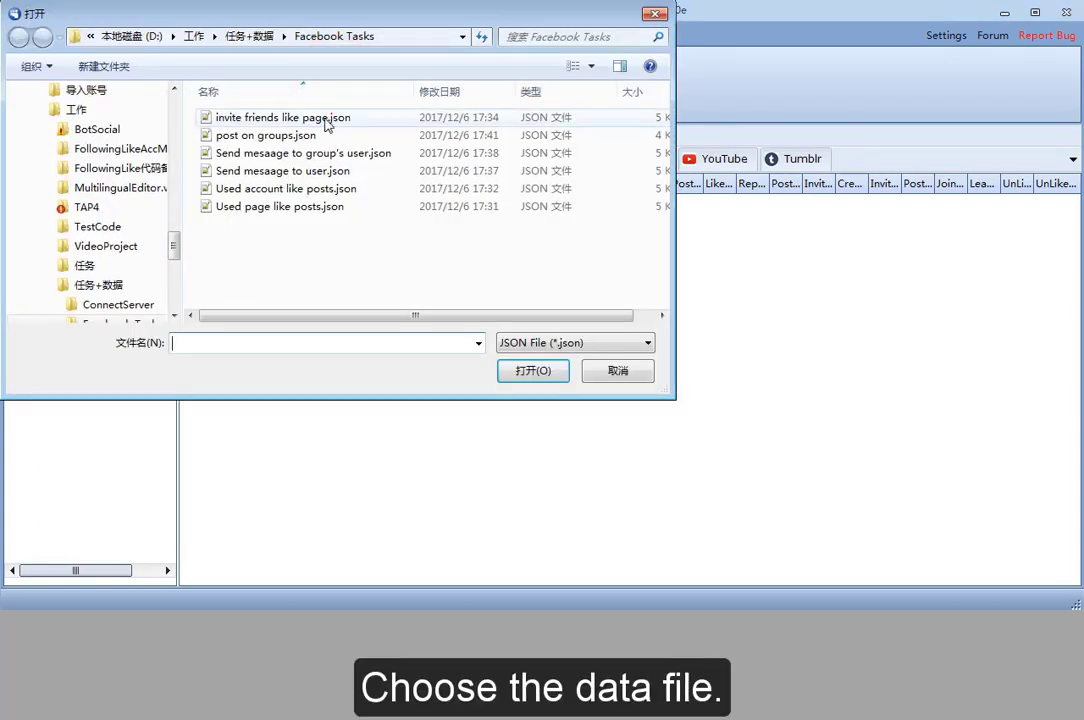
{"action": "left_click", "coordinate": [282, 116]}
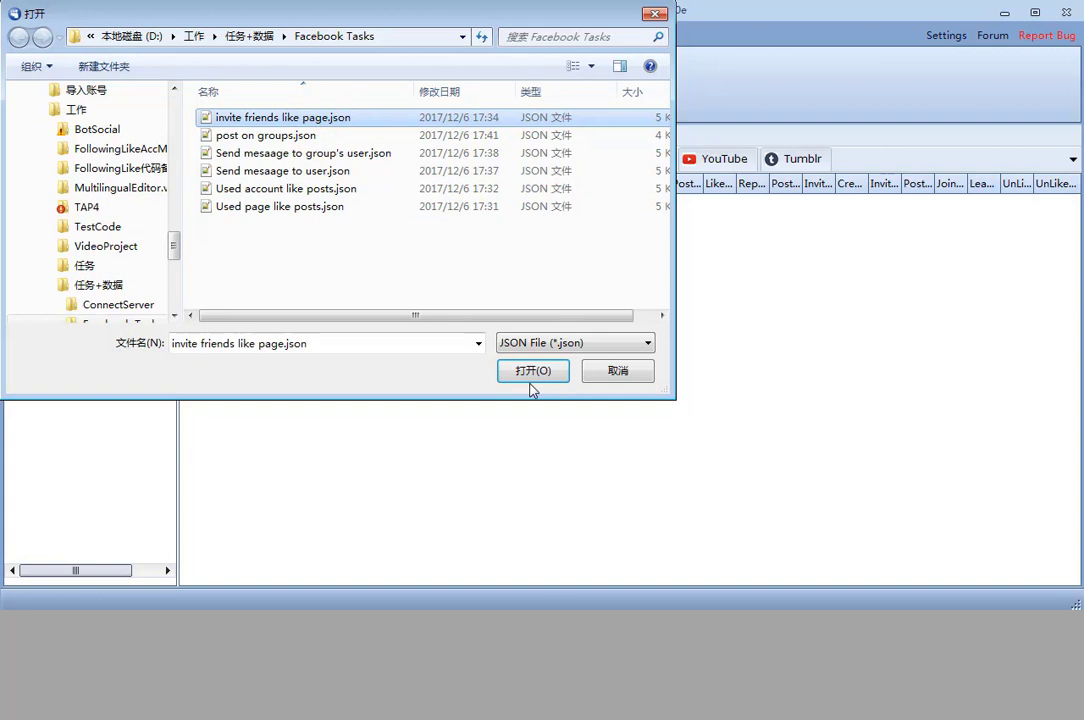
{"action": "left_click", "coordinate": [532, 370]}
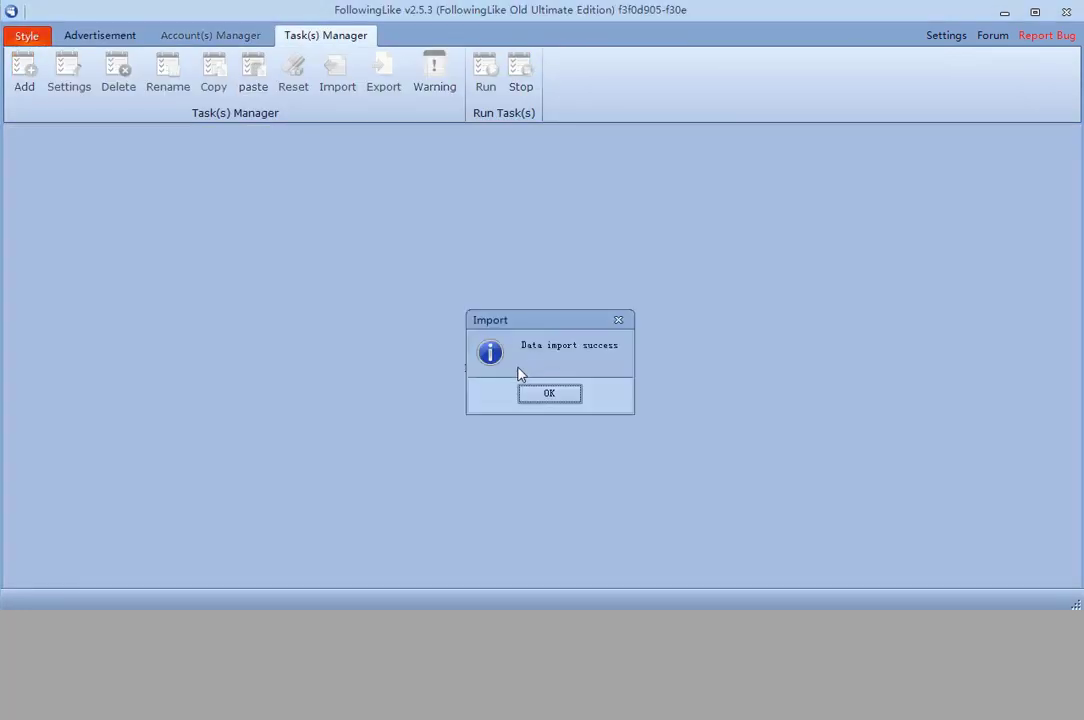
{"action": "left_click", "coordinate": [548, 392]}
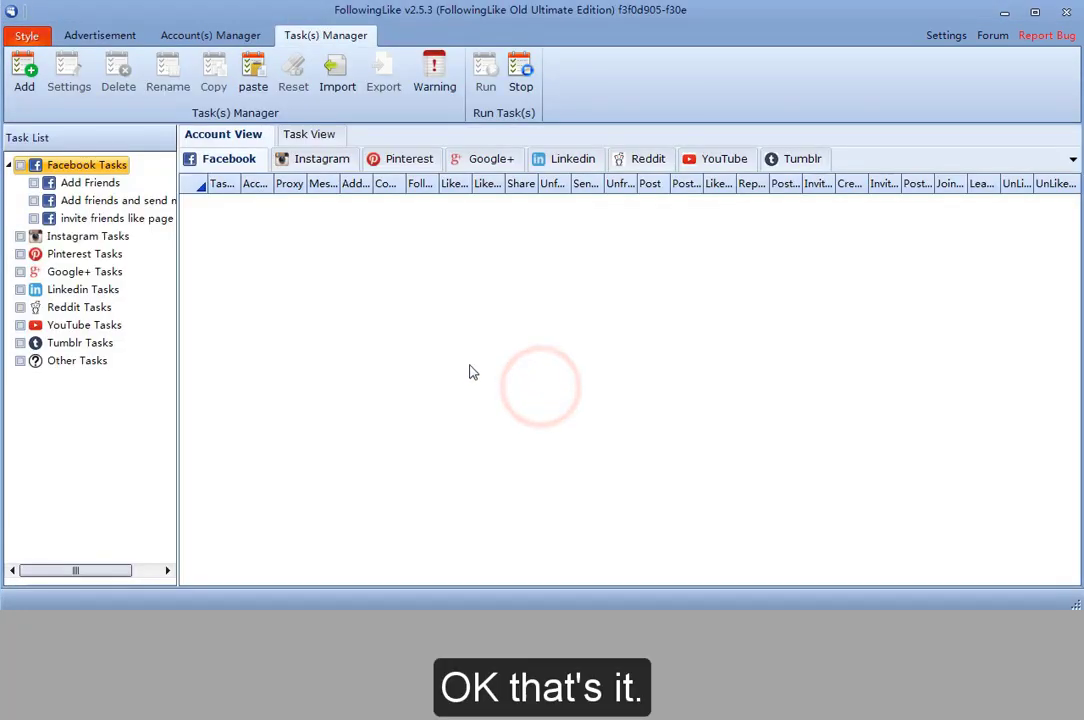
{"action": "left_click", "coordinate": [116, 218]}
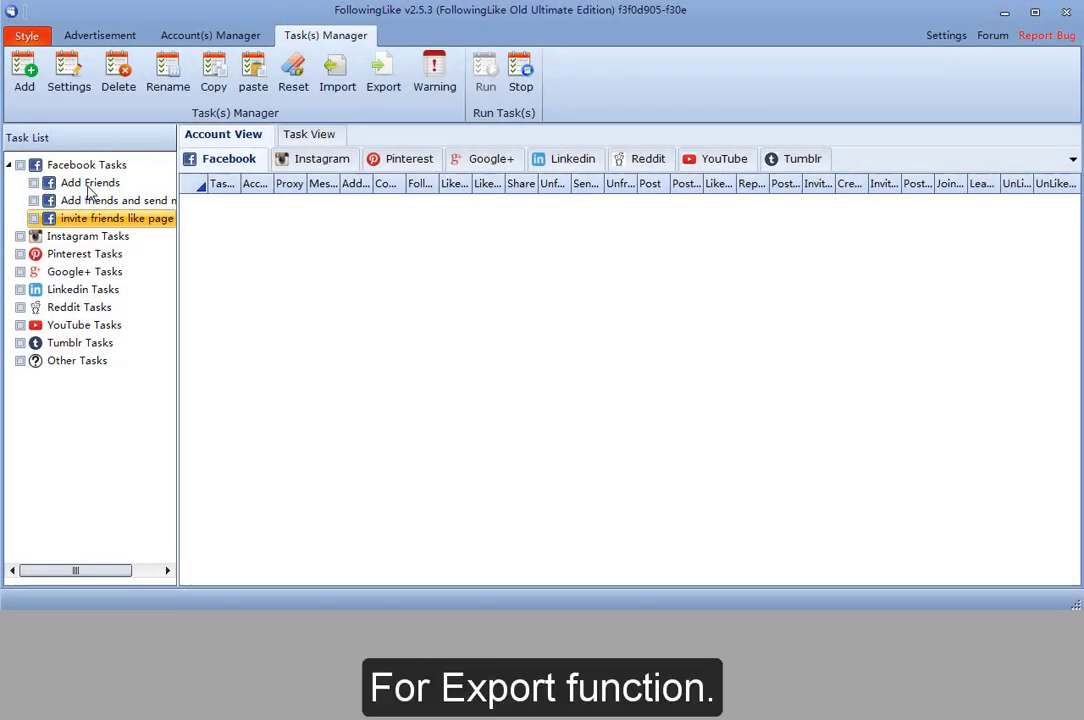
Step: Export the Add Friends task as a JSON file named 'Add' and acknowledge the success message
{"action": "left_click", "coordinate": [88, 184]}
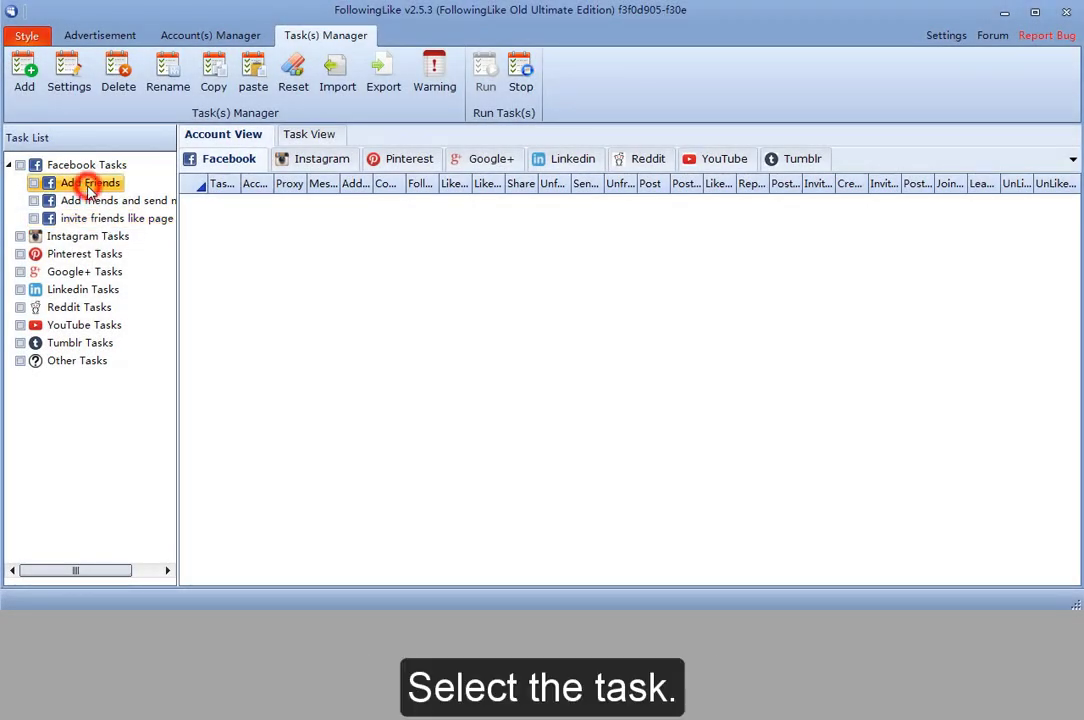
{"action": "left_click", "coordinate": [384, 76]}
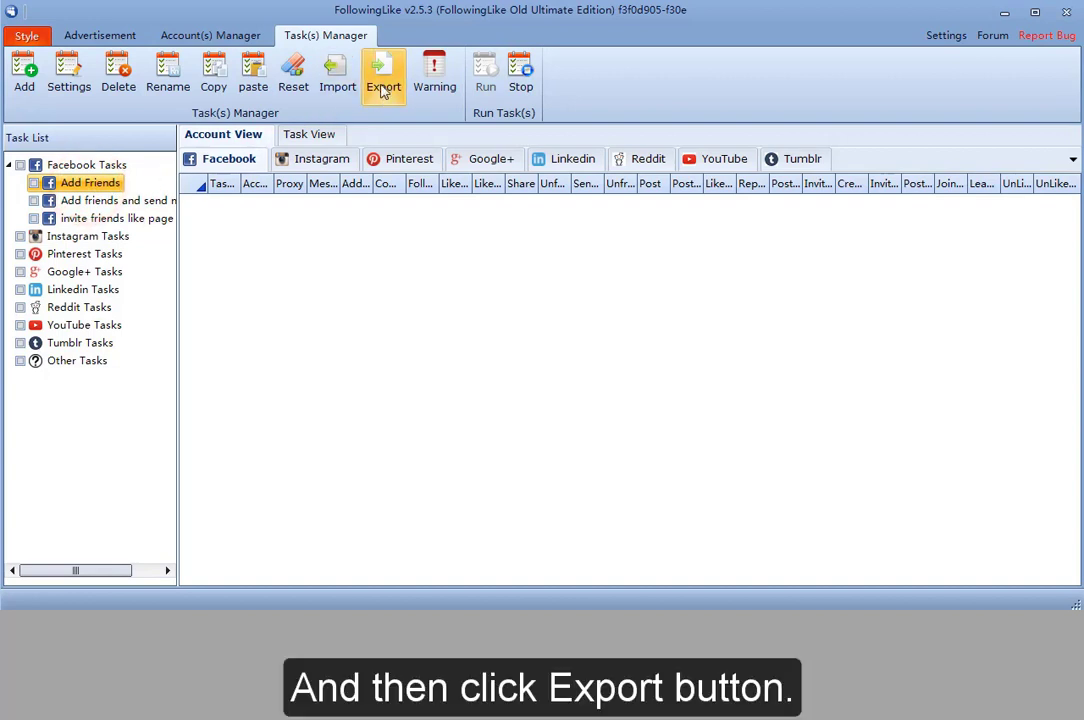
{"action": "left_click", "coordinate": [380, 70]}
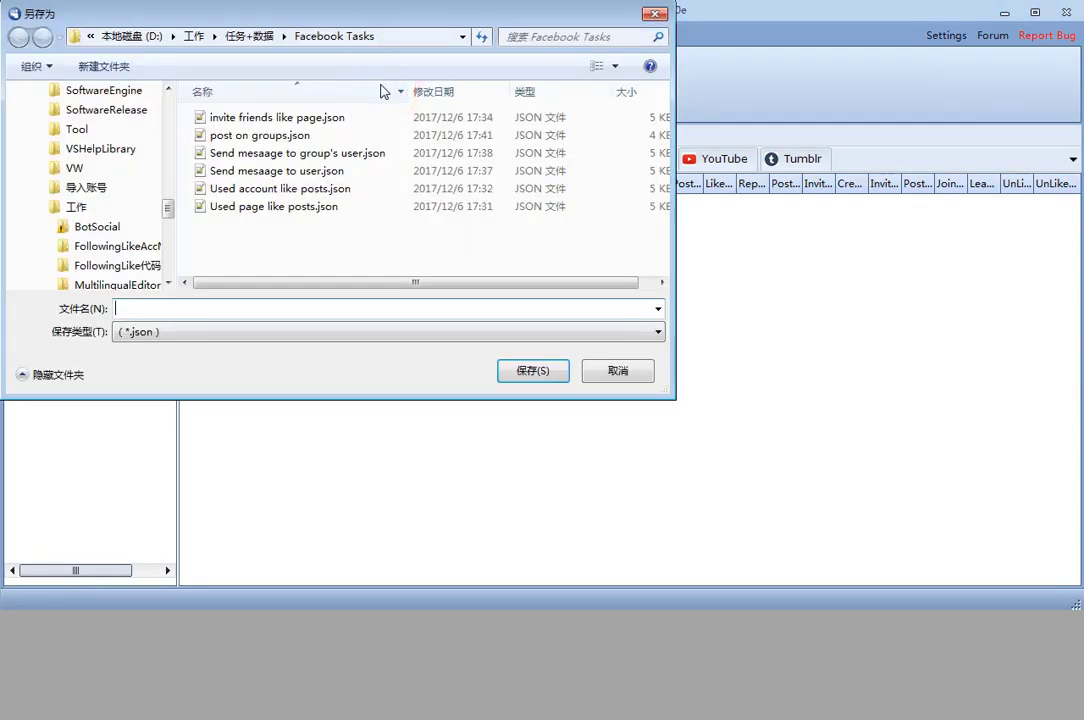
{"action": "left_click", "coordinate": [272, 206]}
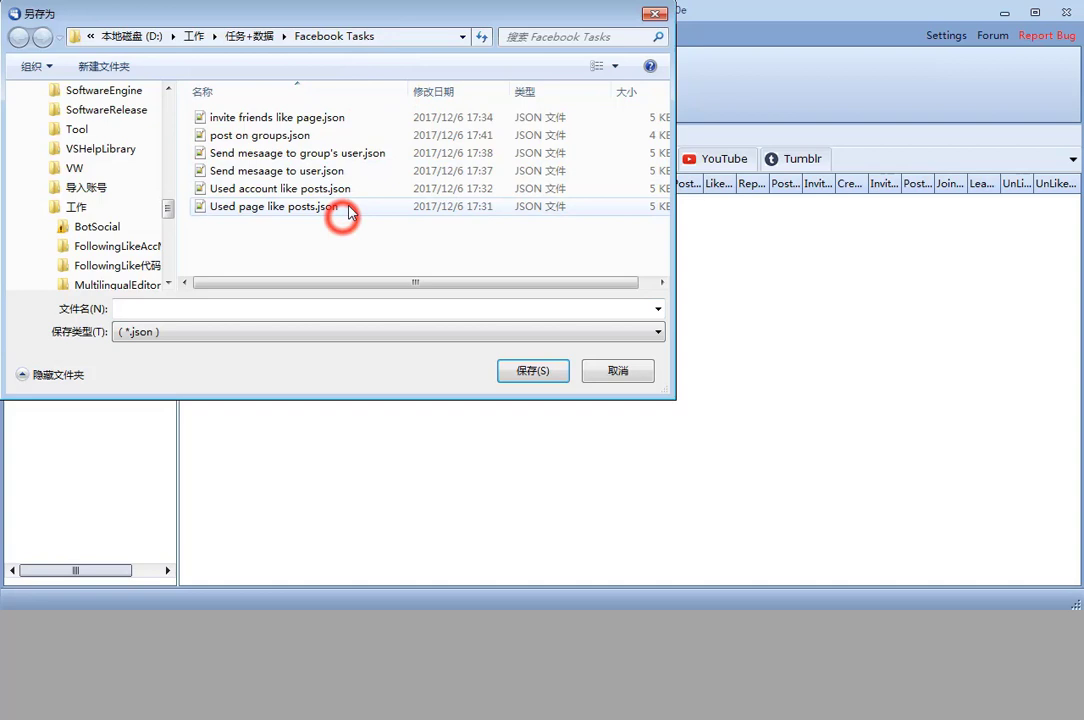
{"action": "left_click", "coordinate": [270, 308]}
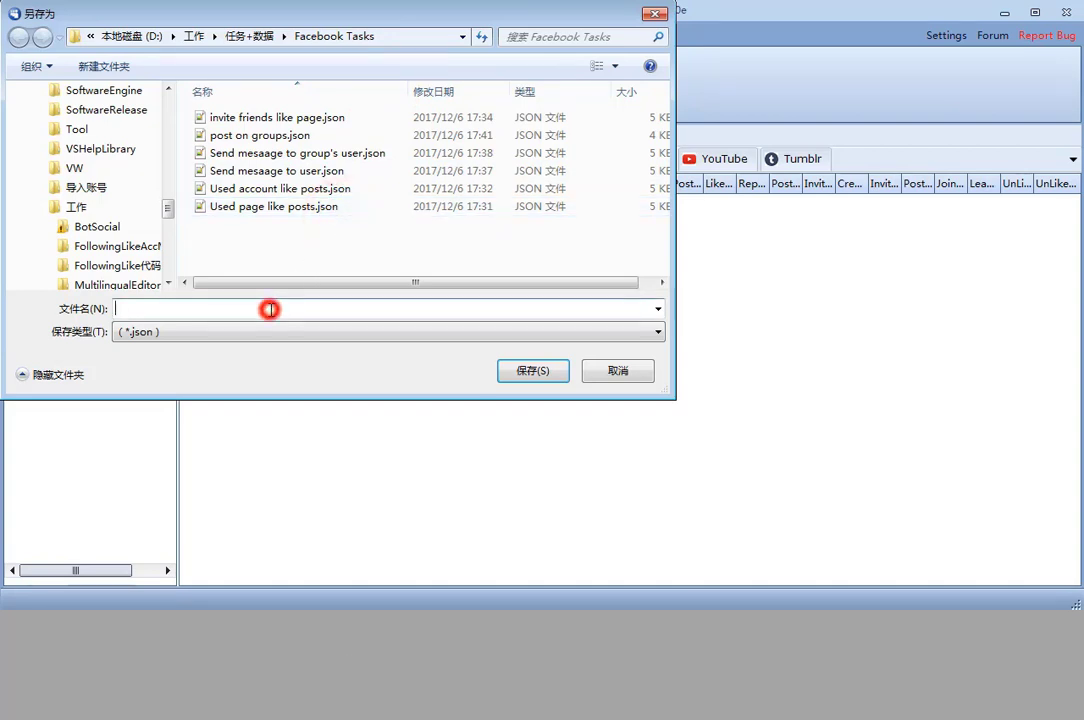
{"action": "type", "text": "Add"}
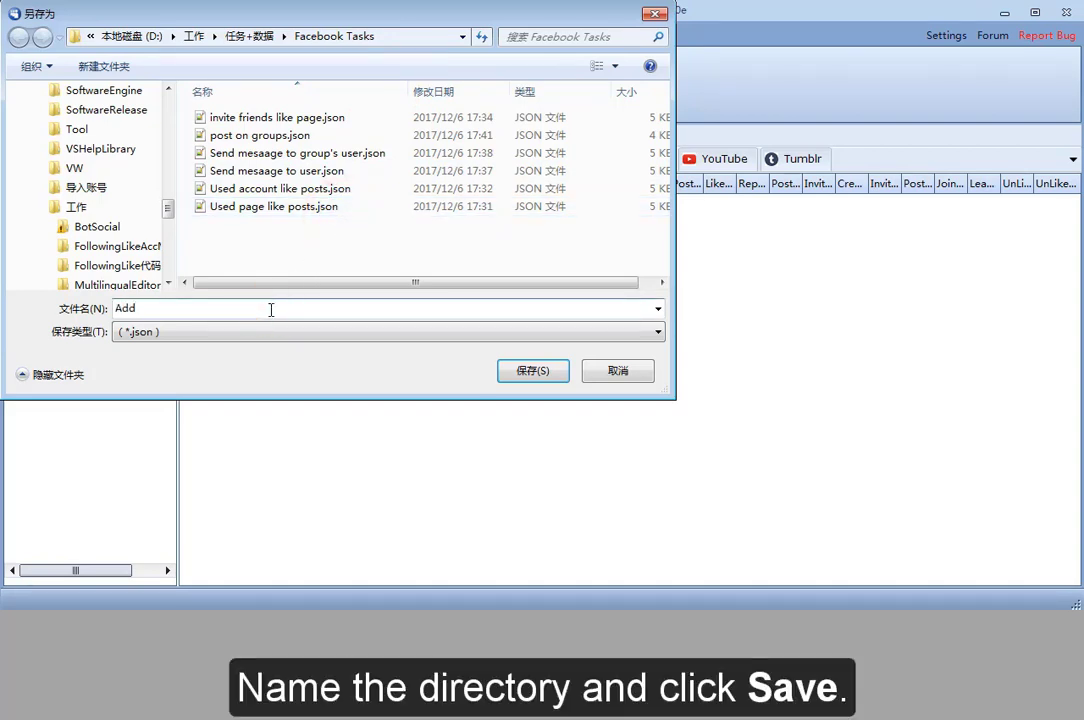
{"action": "left_click", "coordinate": [532, 370]}
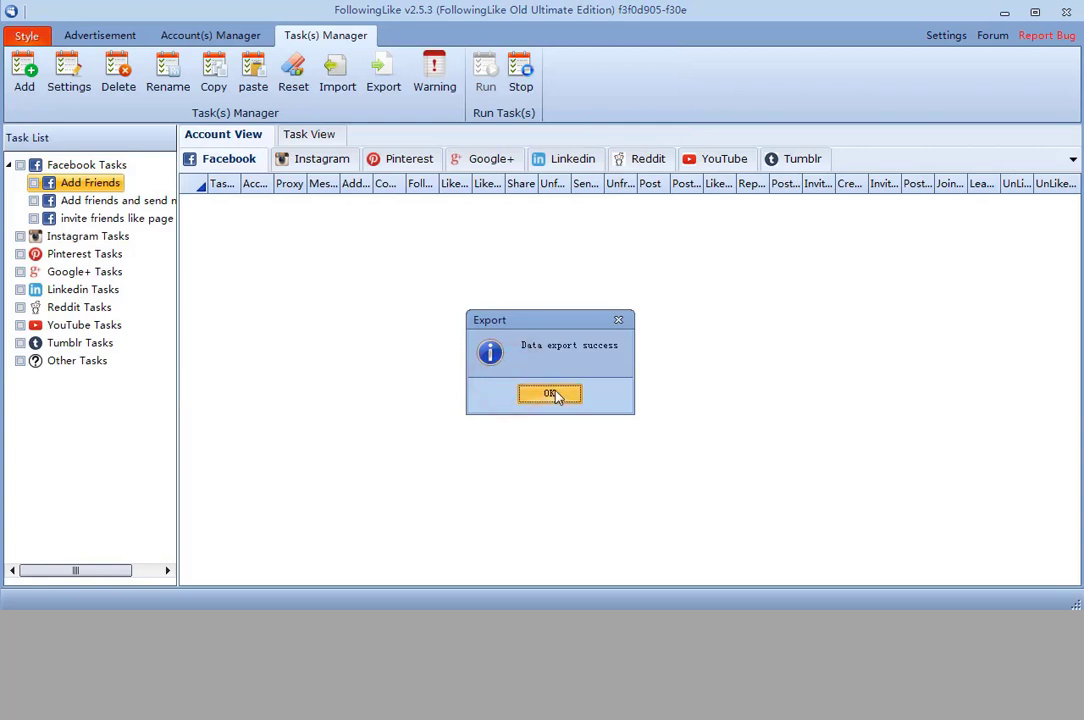
{"action": "left_click", "coordinate": [548, 392]}
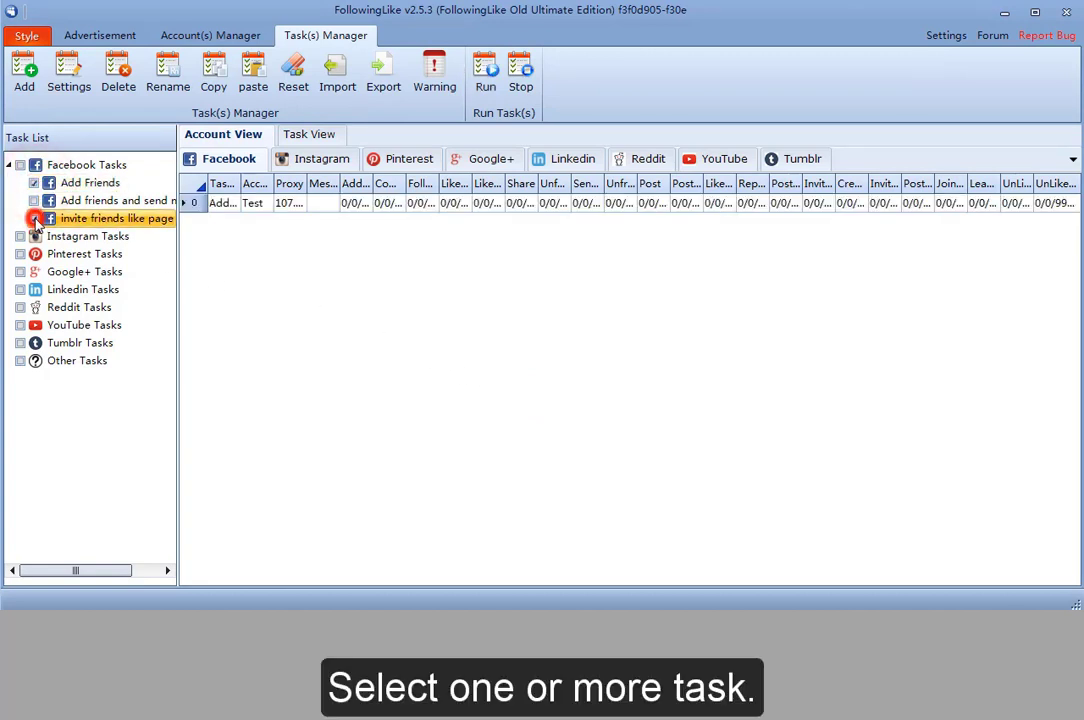
Step: Run the invite friends like page task now with Run Times set to 7
{"action": "left_click", "coordinate": [482, 70]}
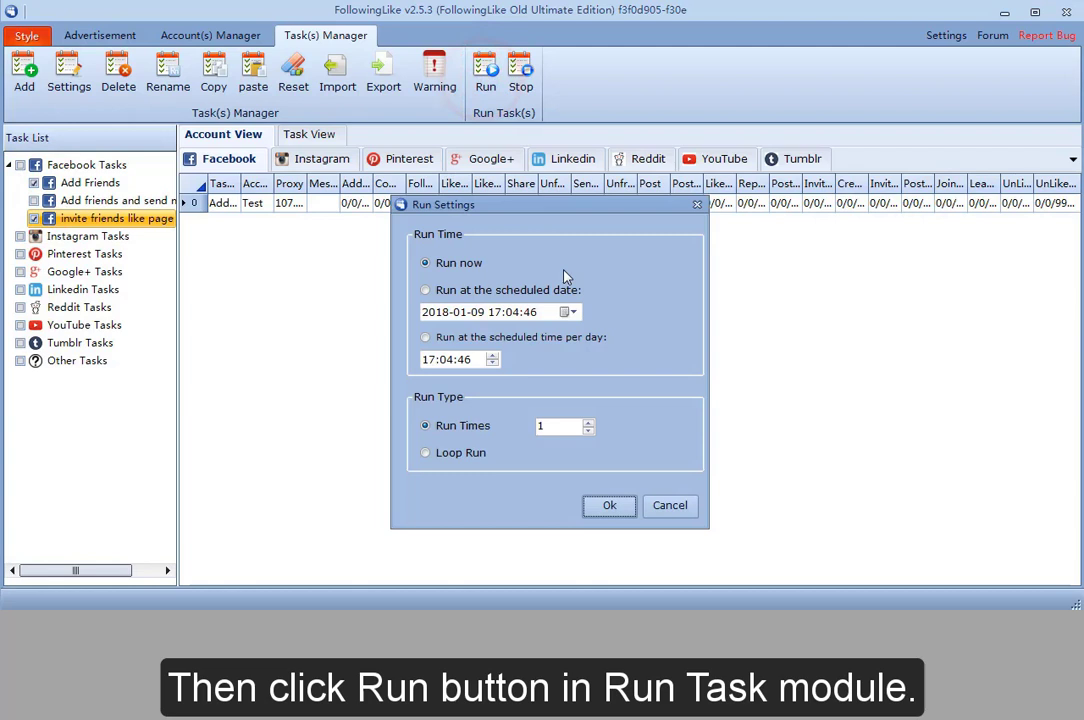
{"action": "mouse_move", "coordinate": [556, 284]}
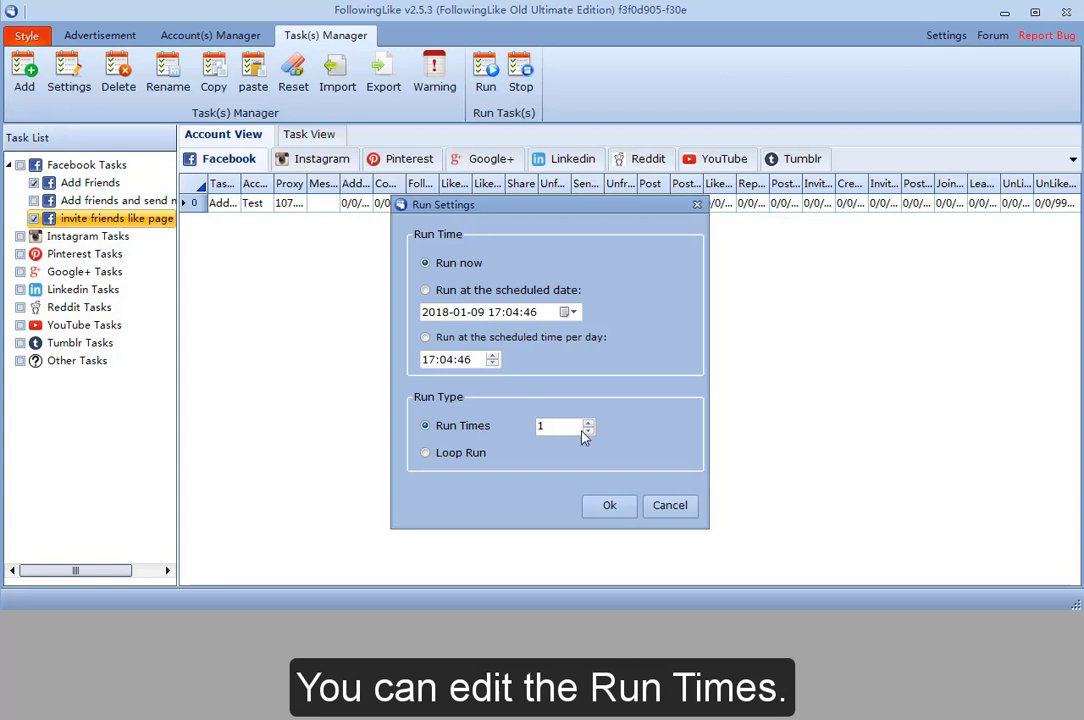
{"action": "type", "text": "7"}
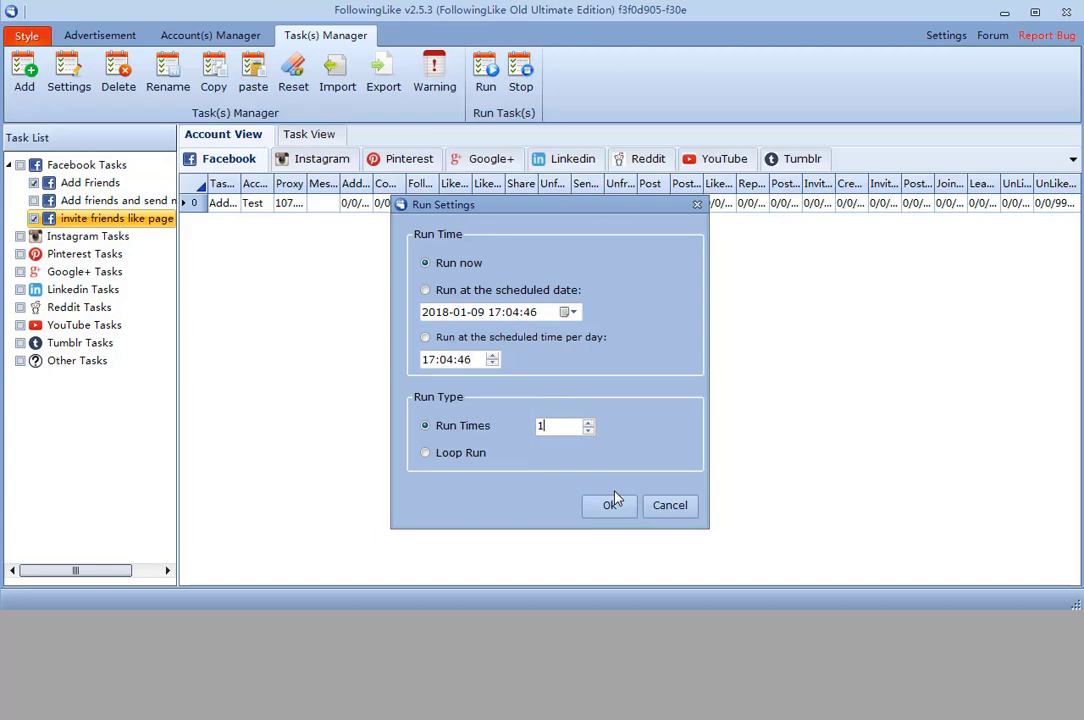
{"action": "left_click", "coordinate": [608, 504]}
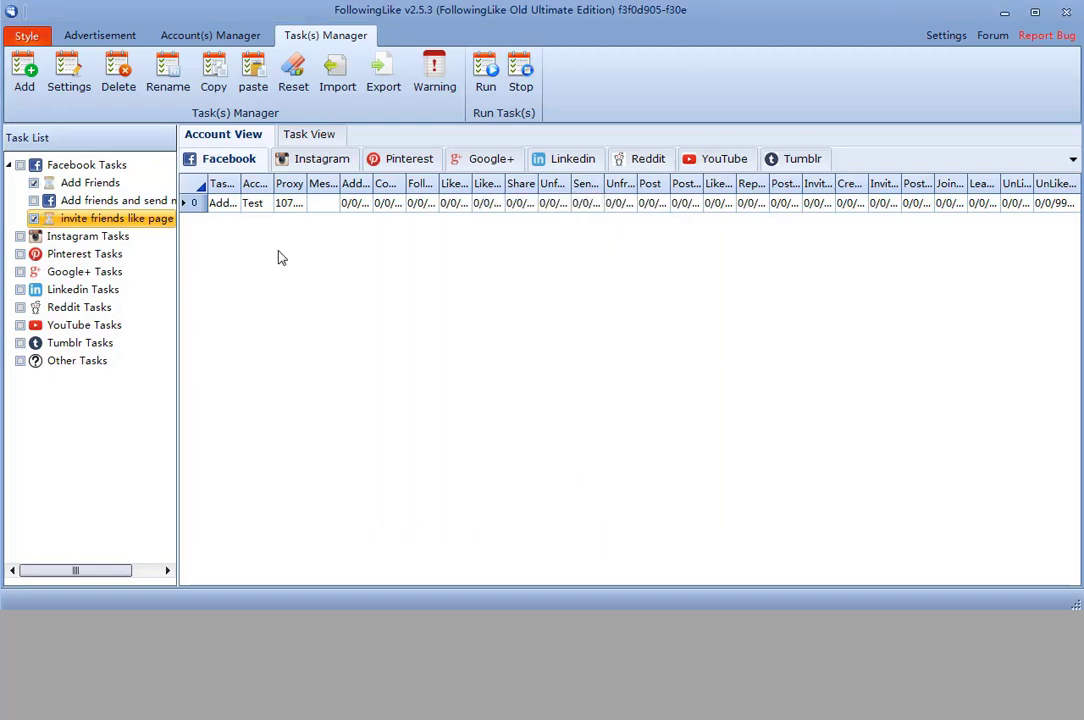
{"action": "left_click", "coordinate": [308, 134]}
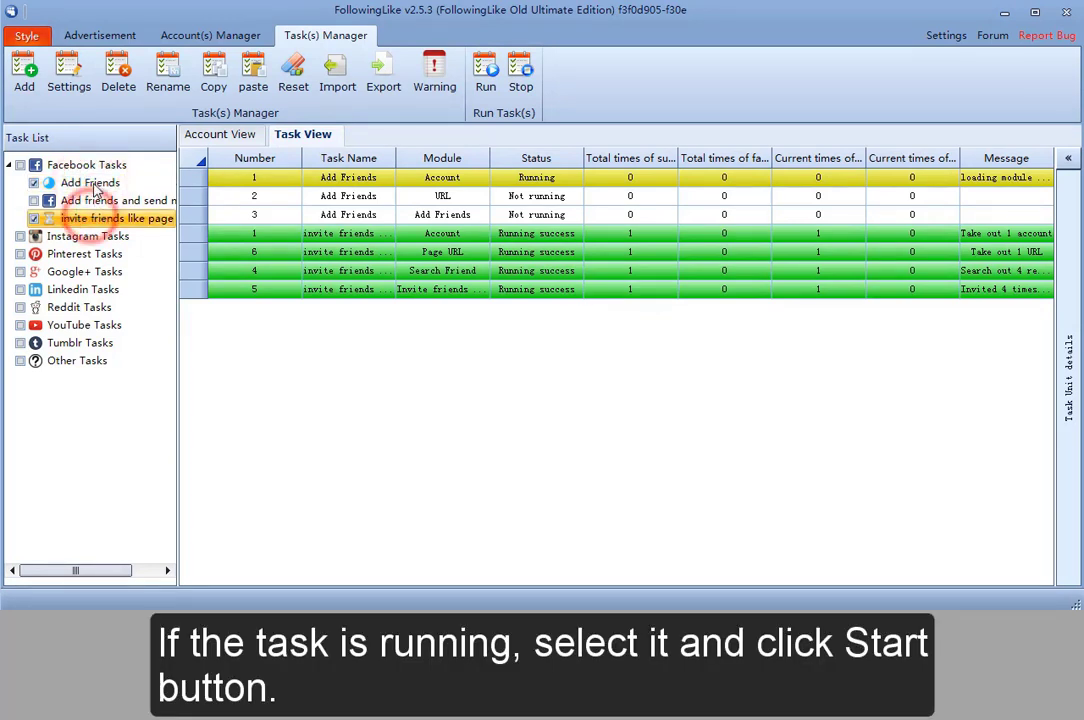
Step: Select the running Add Friends task in Task View and stop it
{"action": "left_click", "coordinate": [88, 182]}
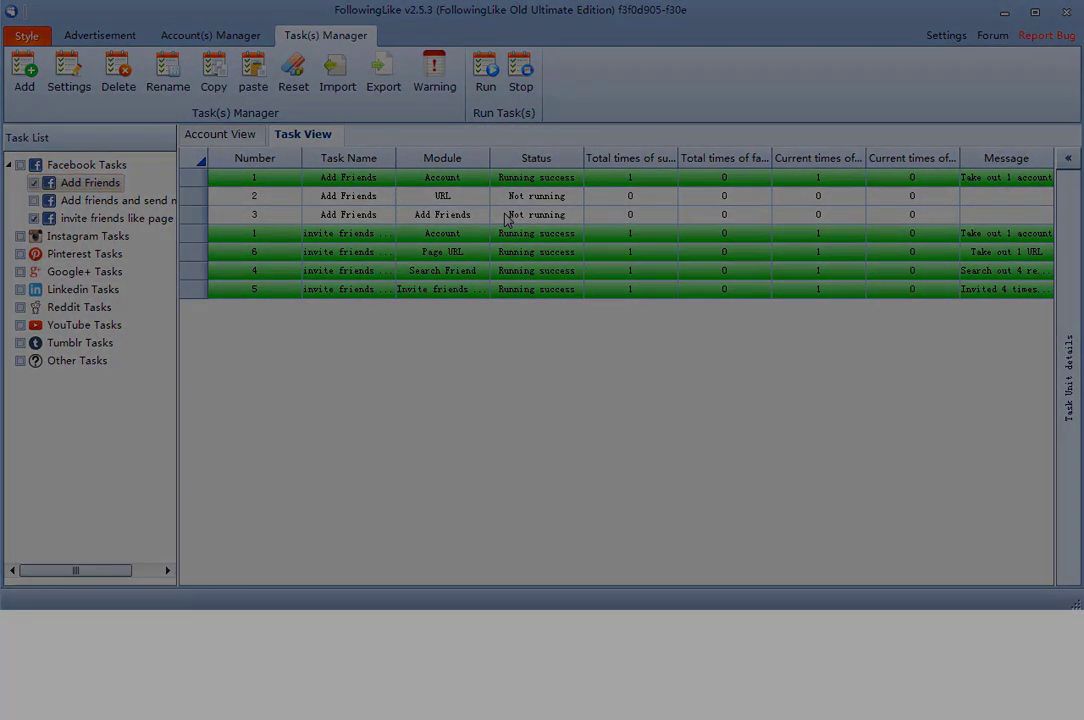
{"action": "left_click", "coordinate": [116, 218]}
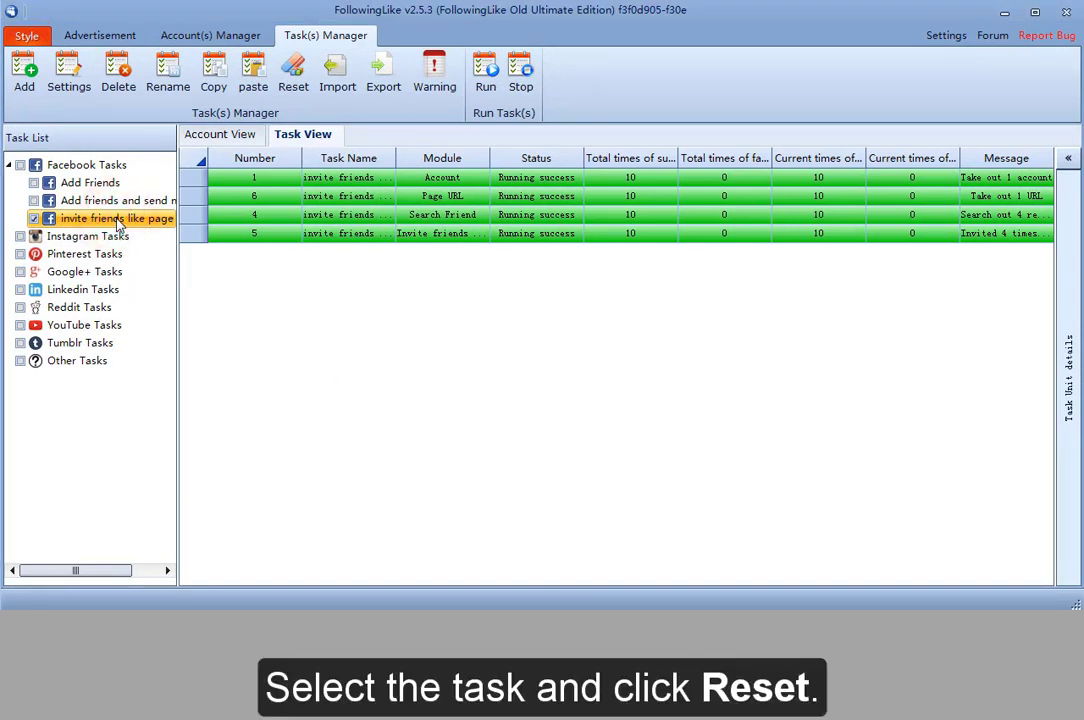
Step: Reset the invite friends like page task with all four success and failure count options ticked, and confirm
{"action": "left_click", "coordinate": [292, 70]}
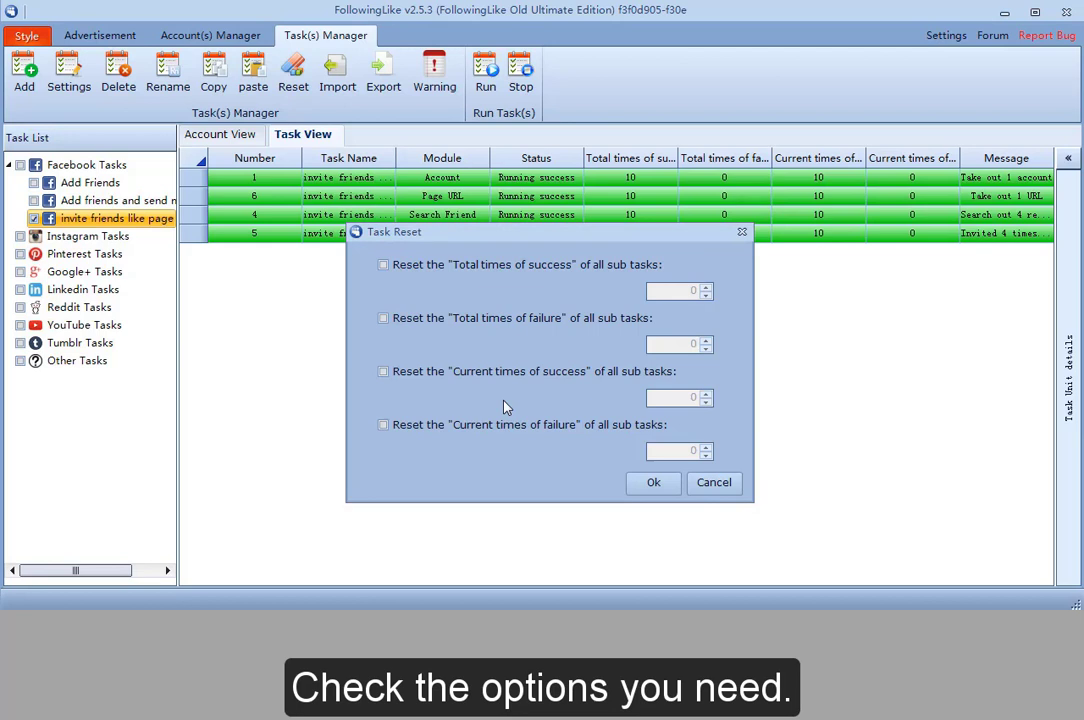
{"action": "left_click", "coordinate": [384, 264]}
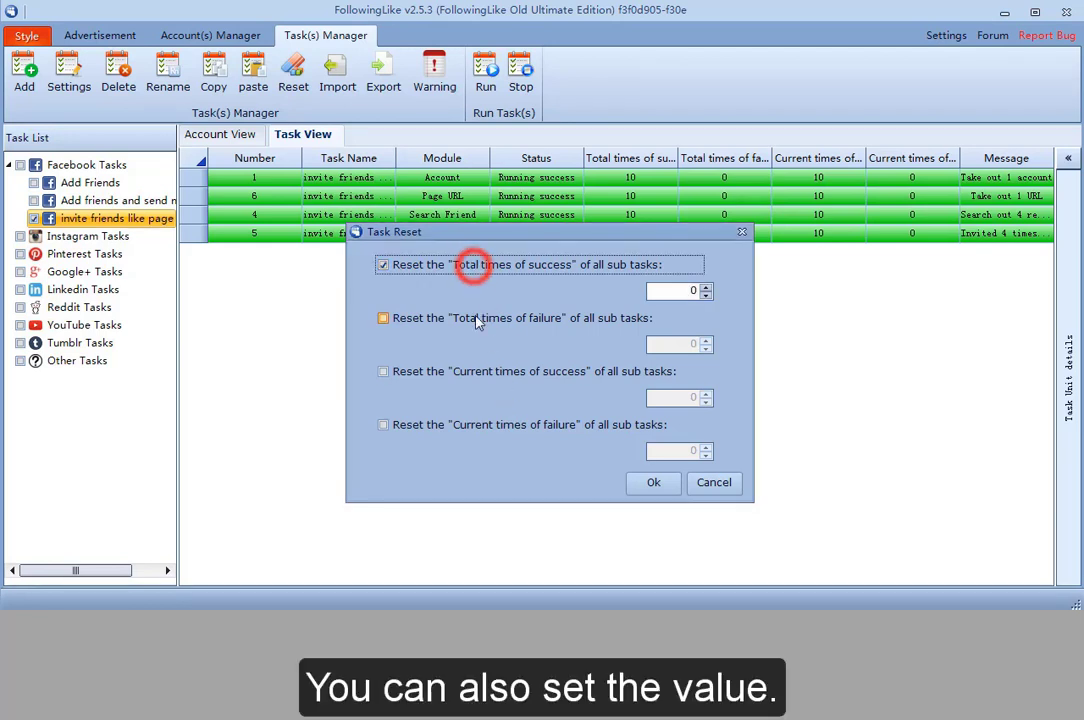
{"action": "left_click", "coordinate": [384, 424]}
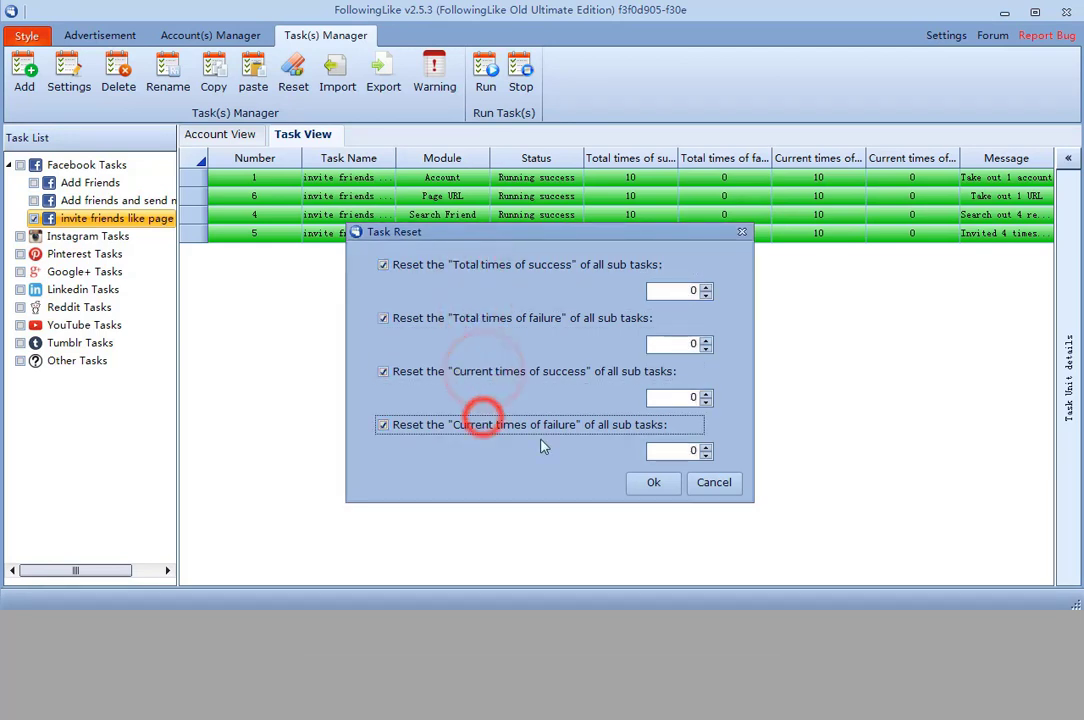
{"action": "left_click", "coordinate": [652, 482]}
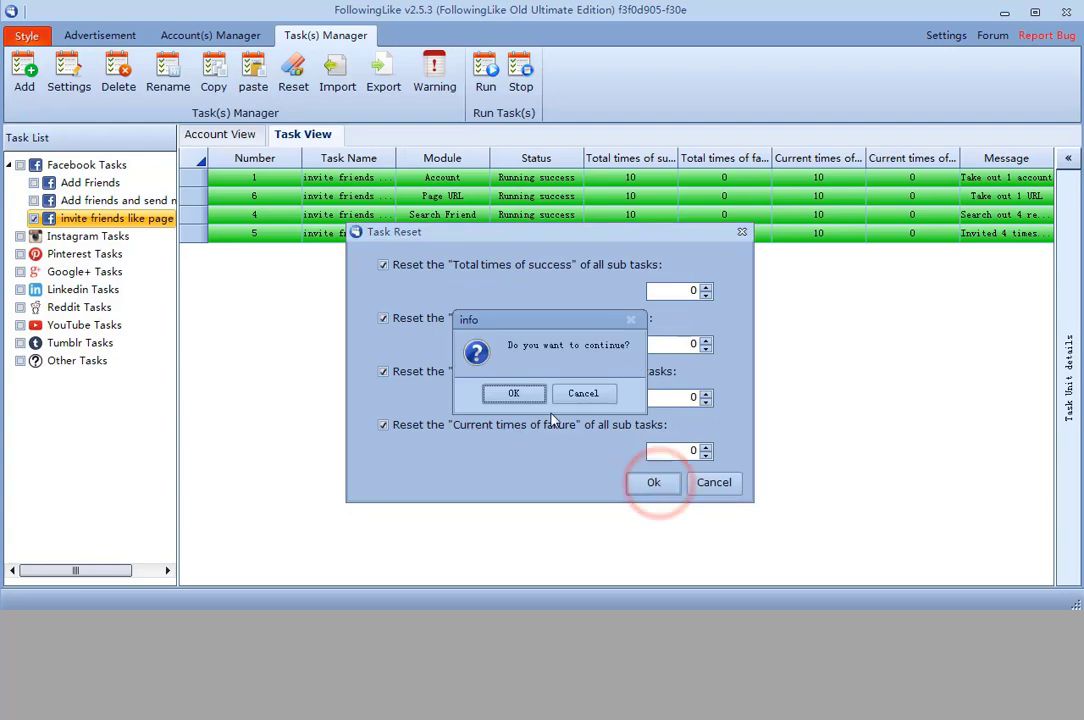
{"action": "left_click", "coordinate": [514, 392]}
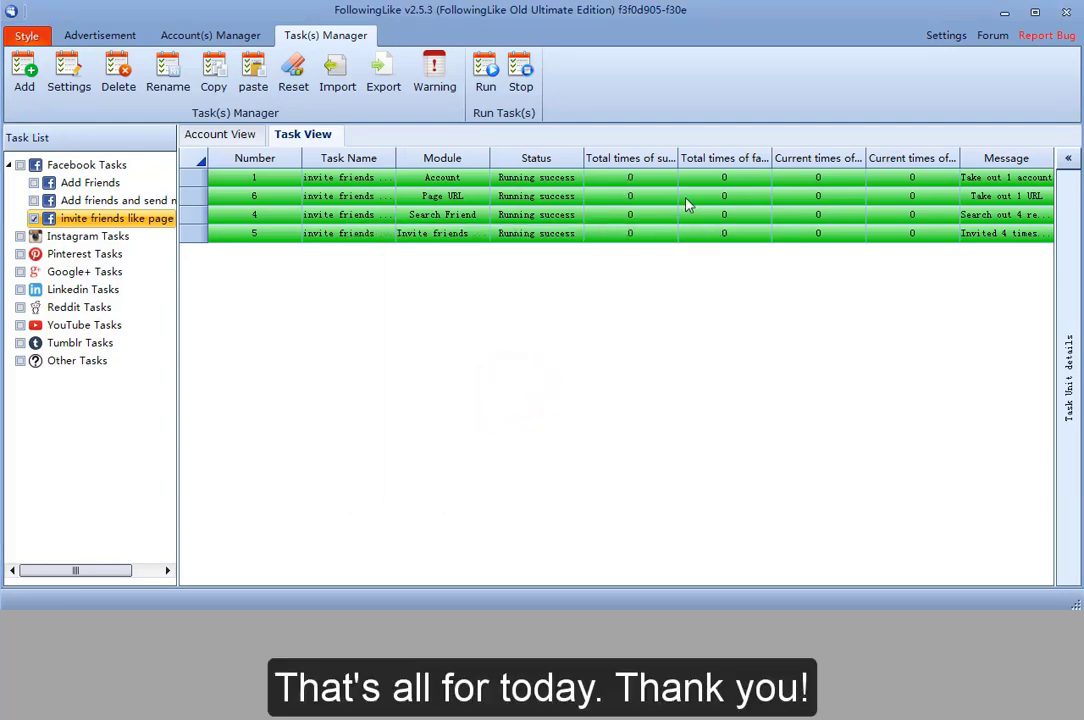